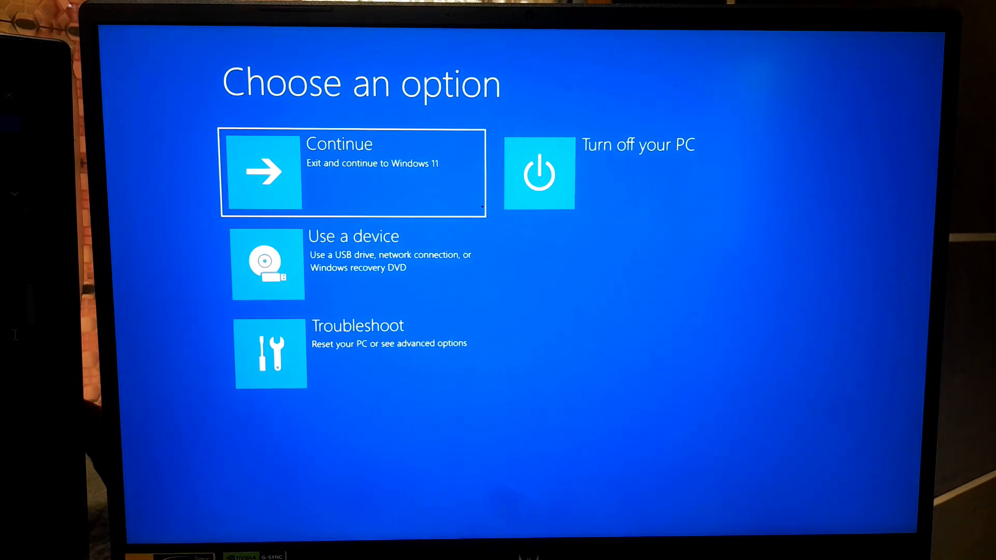
{"action": "mouse_move", "coordinate": [564, 212]}
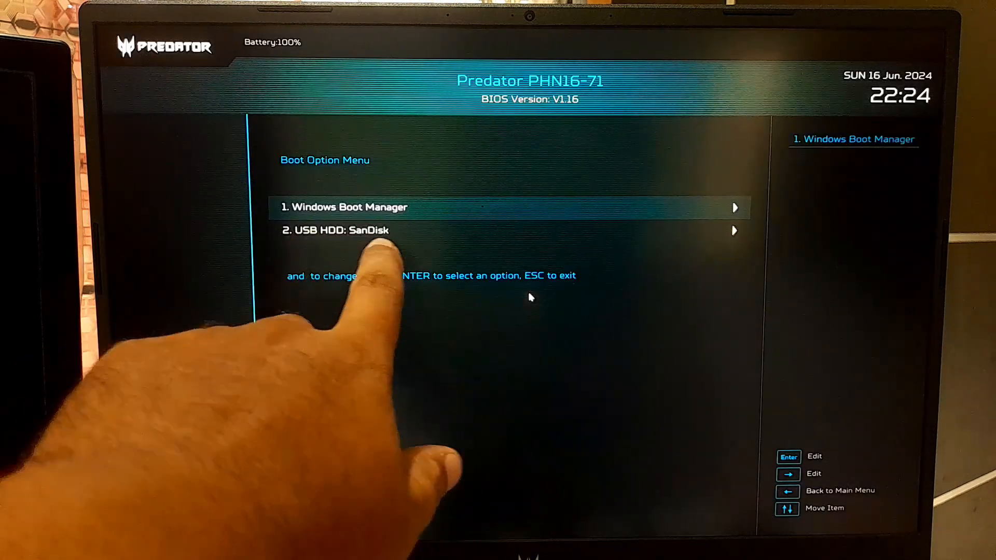
Boot the laptop from USB HDD: SanDisk in the Boot Option Menu
{"action": "key", "text": "Down"}
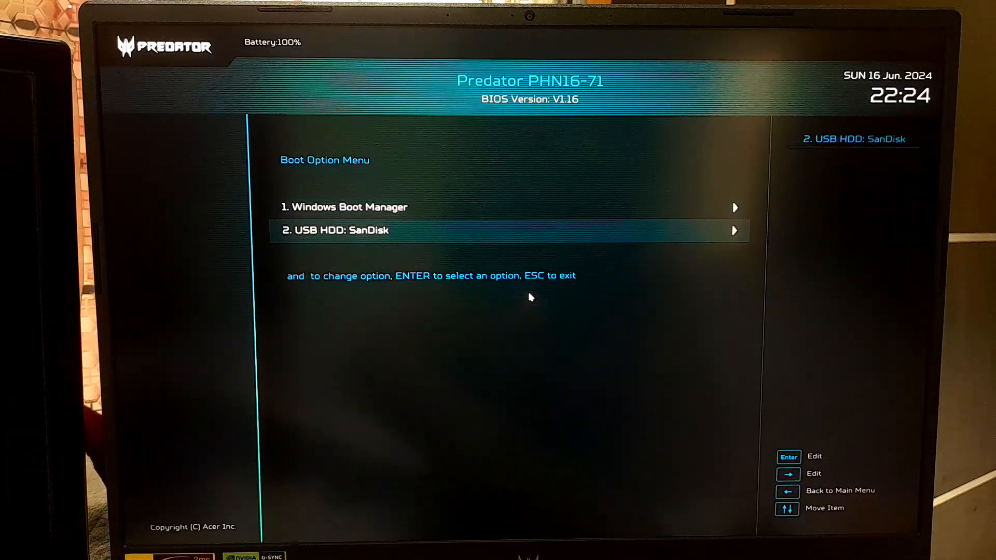
{"action": "key", "text": "Enter"}
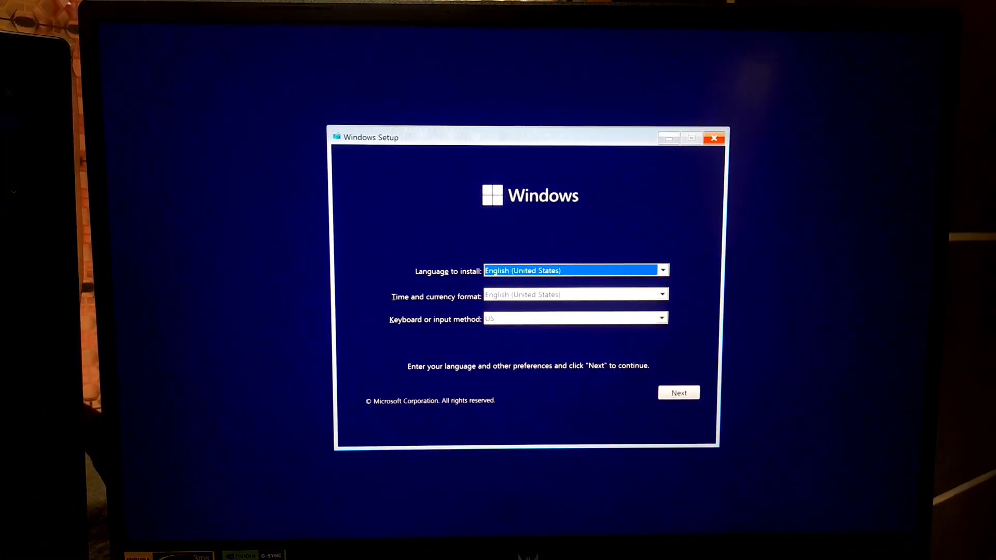
Go from the language screen through Repair your computer, Troubleshoot, Advanced options to Command Prompt
{"action": "left_click", "coordinate": [678, 393]}
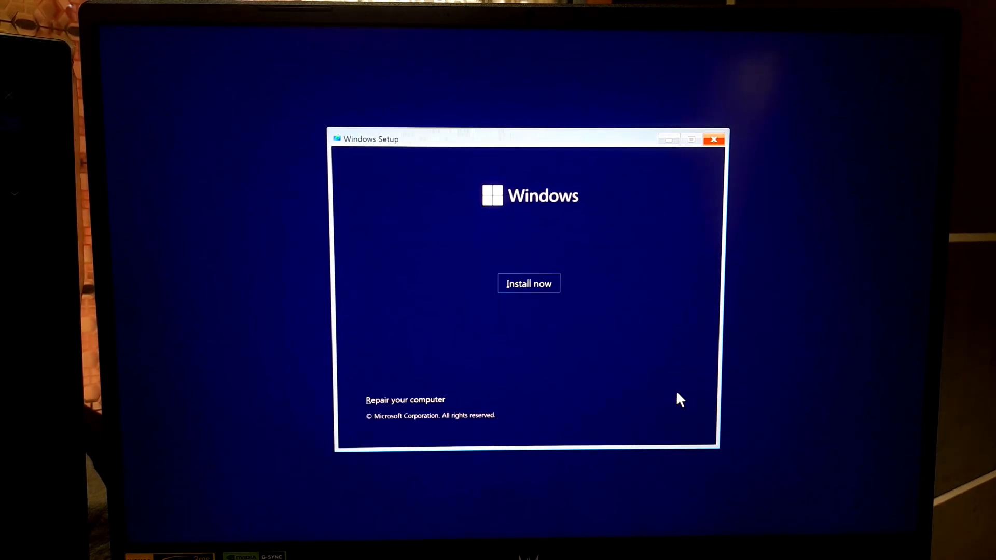
{"action": "mouse_move", "coordinate": [405, 400]}
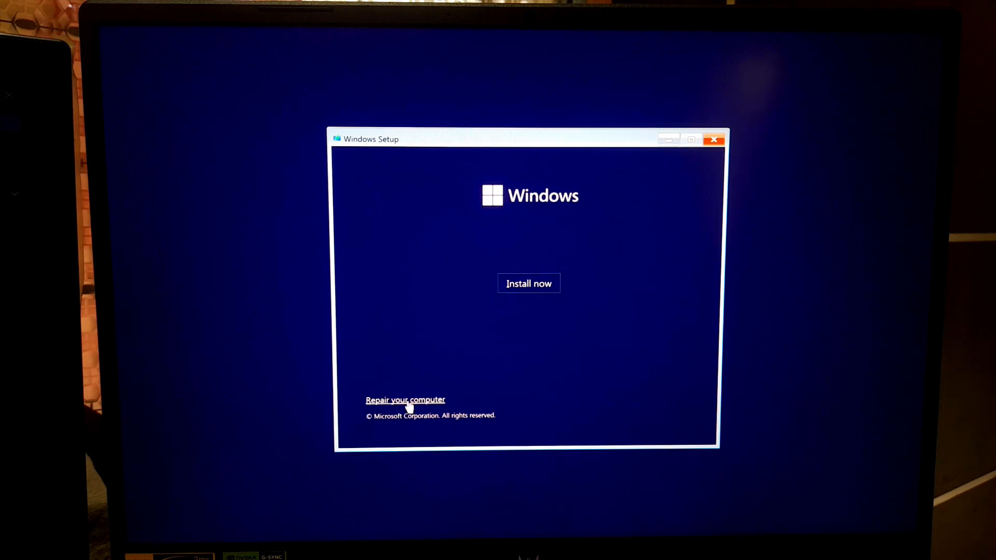
{"action": "left_click", "coordinate": [405, 399]}
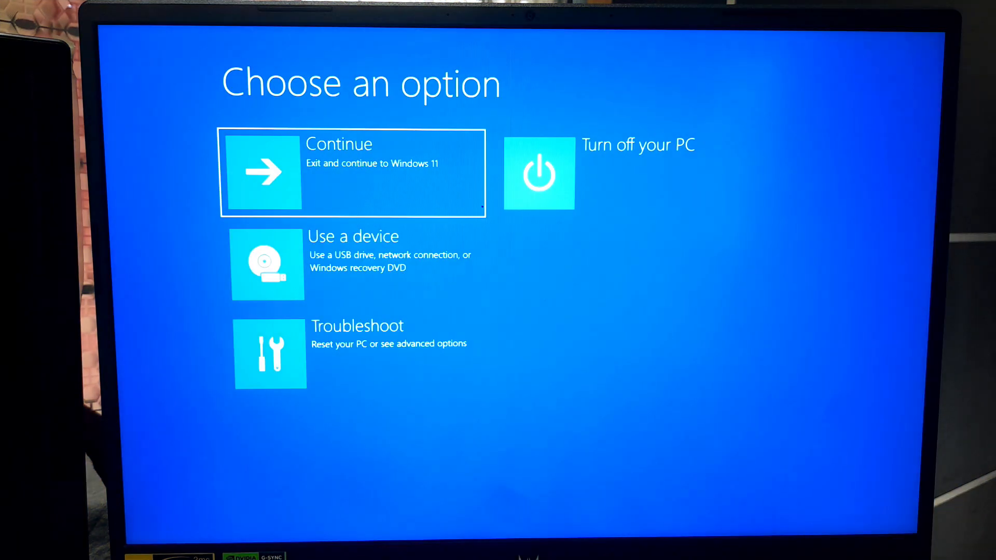
{"action": "left_click", "coordinate": [269, 354]}
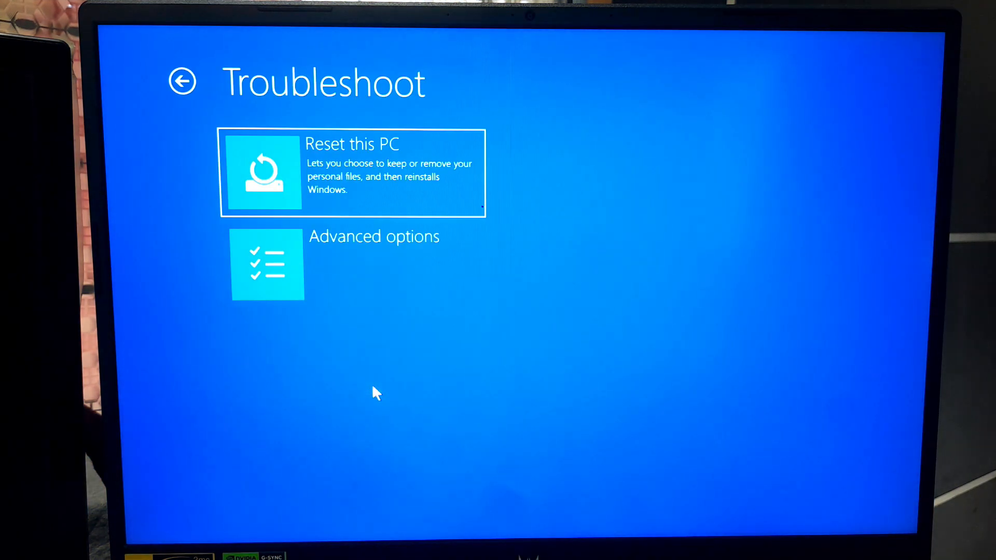
{"action": "mouse_move", "coordinate": [348, 268]}
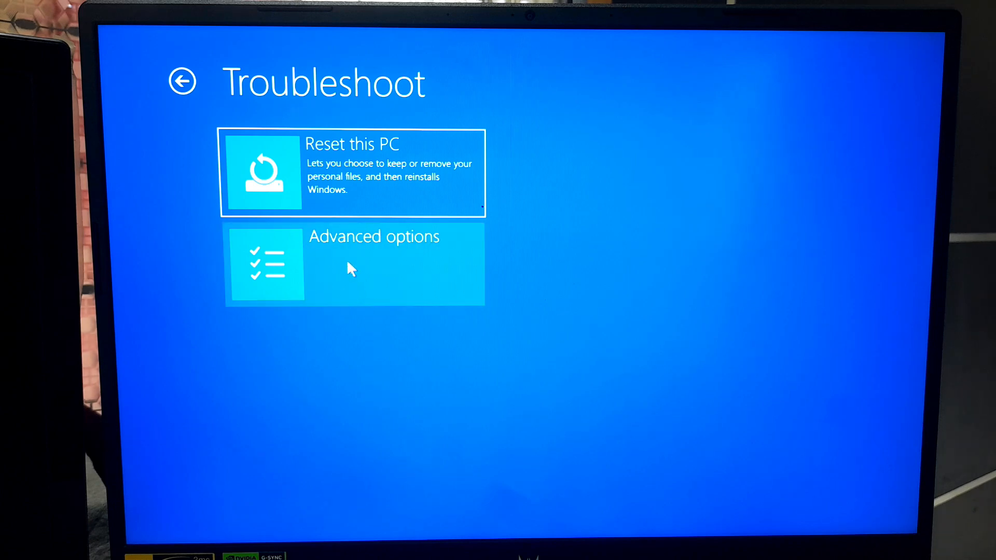
{"action": "left_click", "coordinate": [353, 263]}
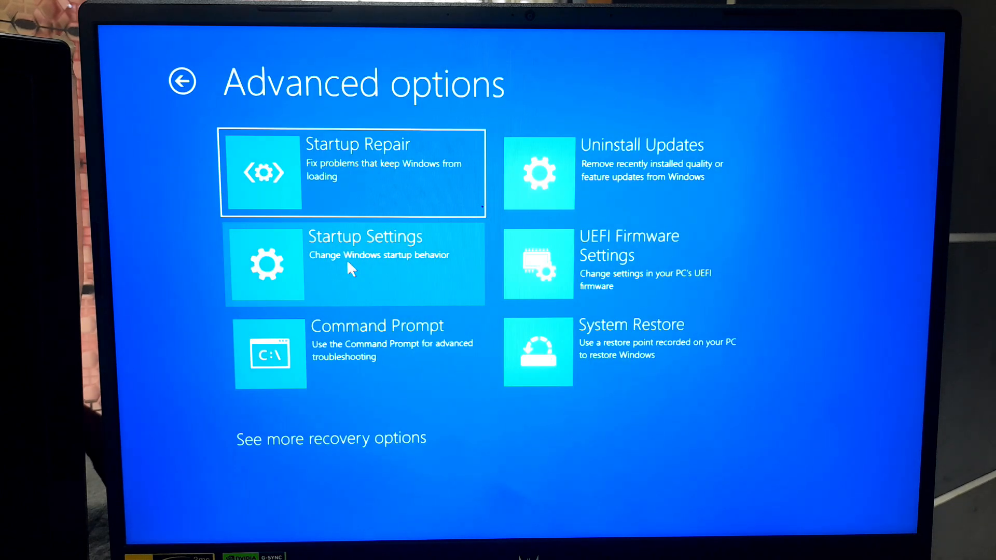
{"action": "mouse_move", "coordinate": [335, 350]}
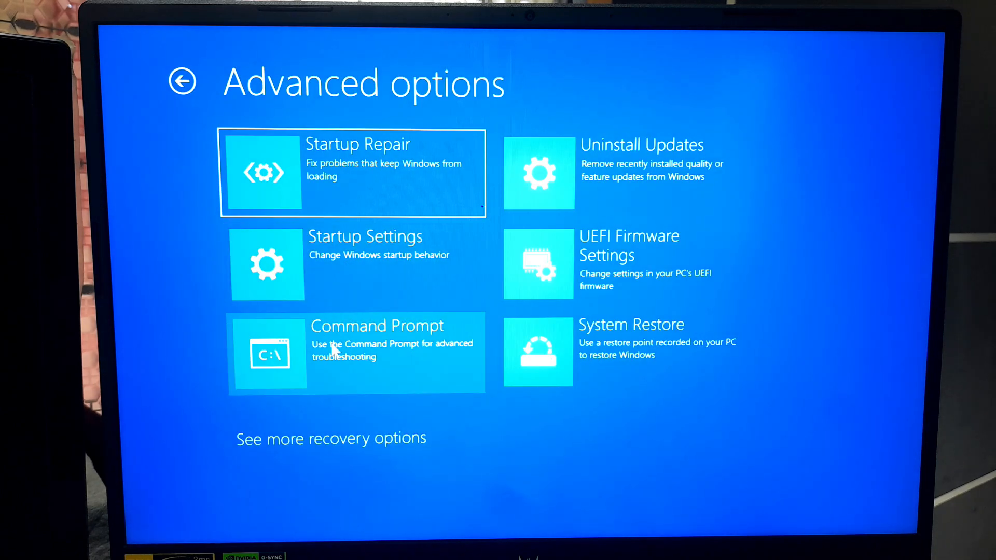
{"action": "left_click", "coordinate": [356, 352]}
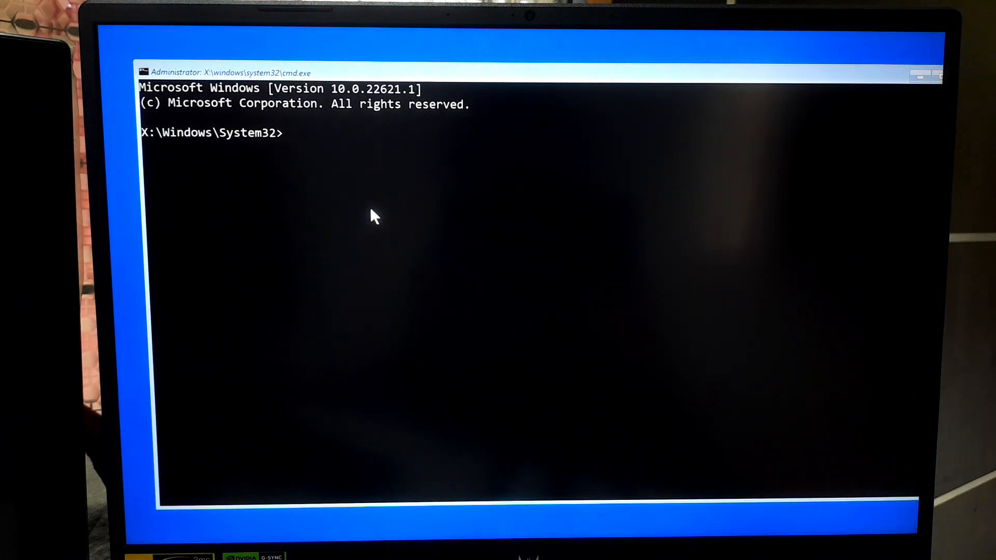
Run mdsched.exe and choose 'Restart now and check for problems'
{"action": "type", "text": "mdsched.exe"}
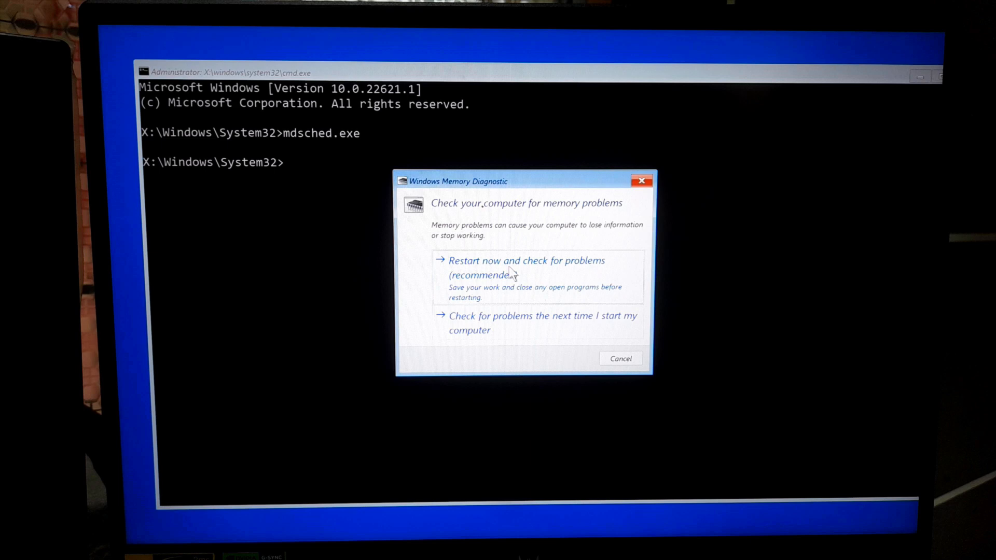
{"action": "left_click", "coordinate": [619, 358]}
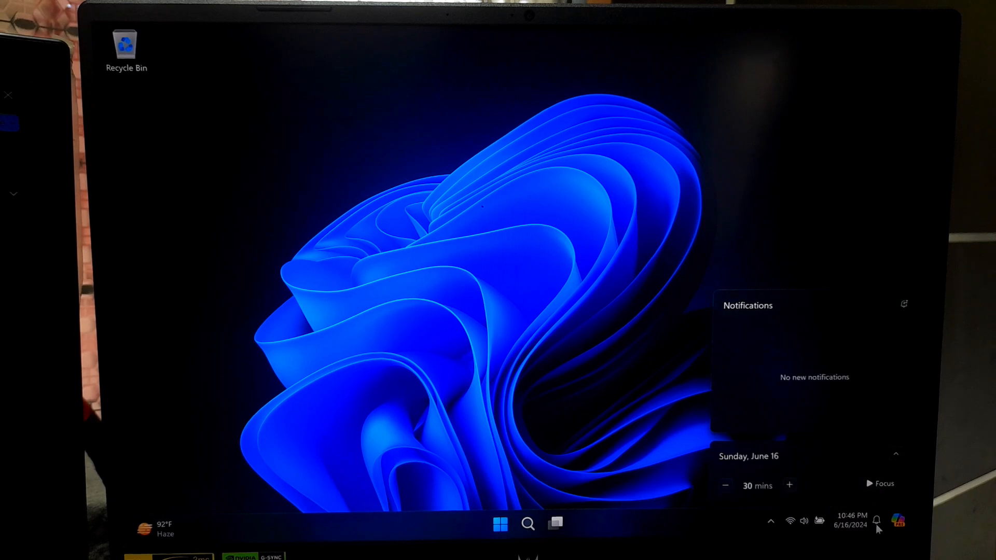
{"action": "mouse_move", "coordinate": [840, 394]}
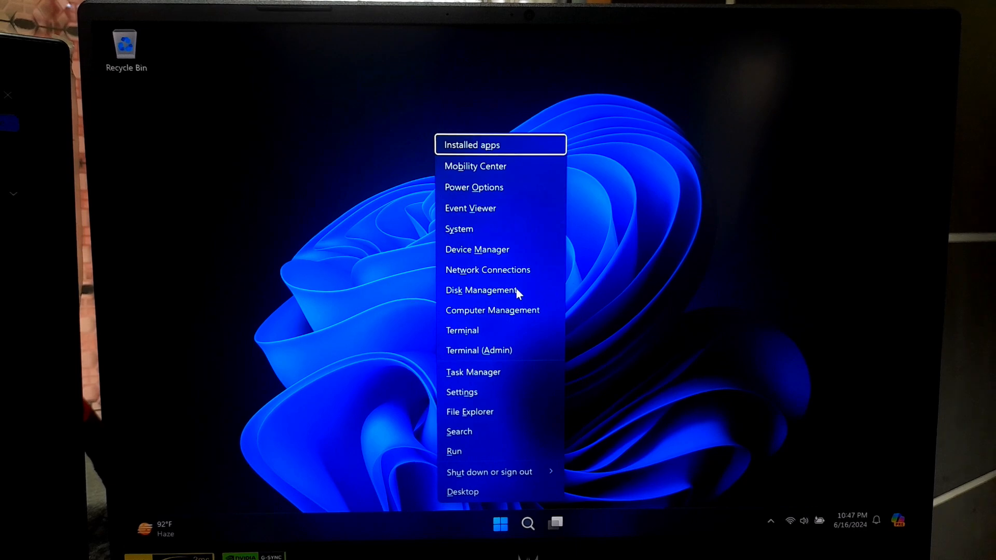
{"action": "mouse_move", "coordinate": [466, 211]}
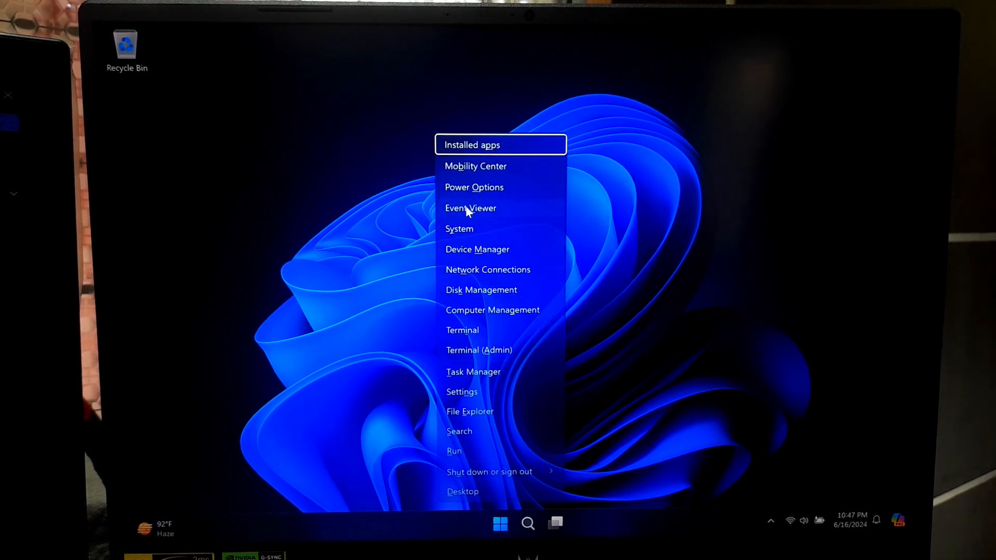
Open the MemoryDiagnostics-Results event under Windows Logs > System in Event Viewer
{"action": "left_click", "coordinate": [471, 207]}
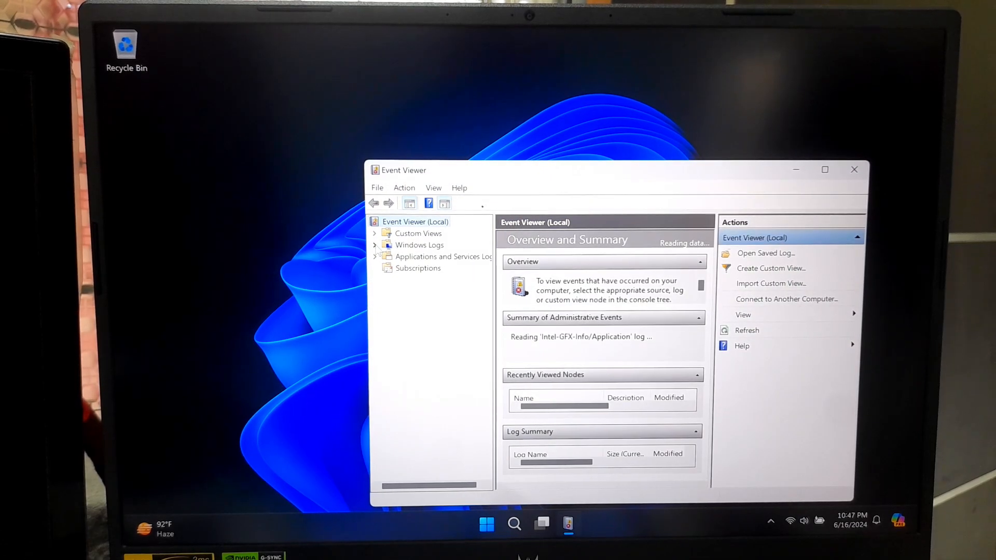
{"action": "left_click", "coordinate": [374, 244]}
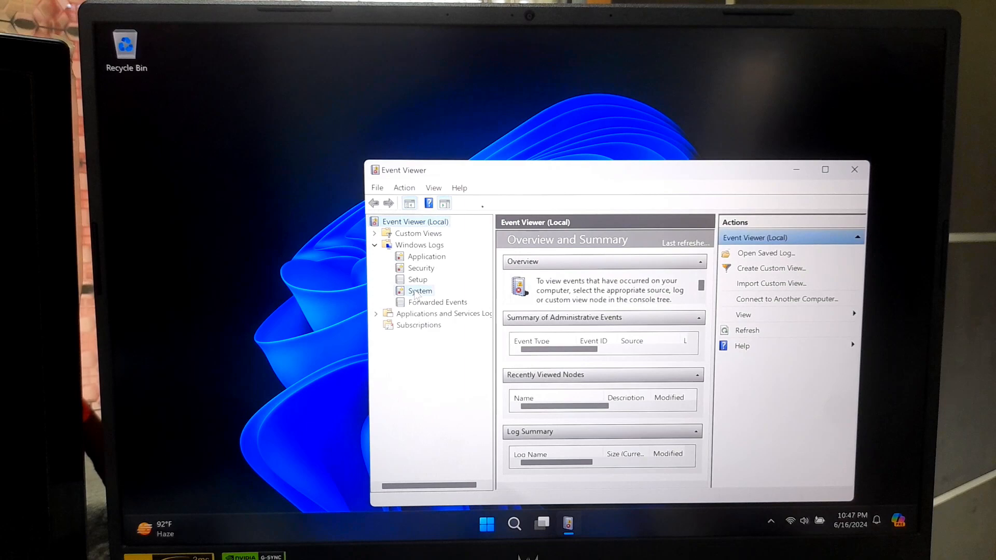
{"action": "left_click", "coordinate": [419, 290]}
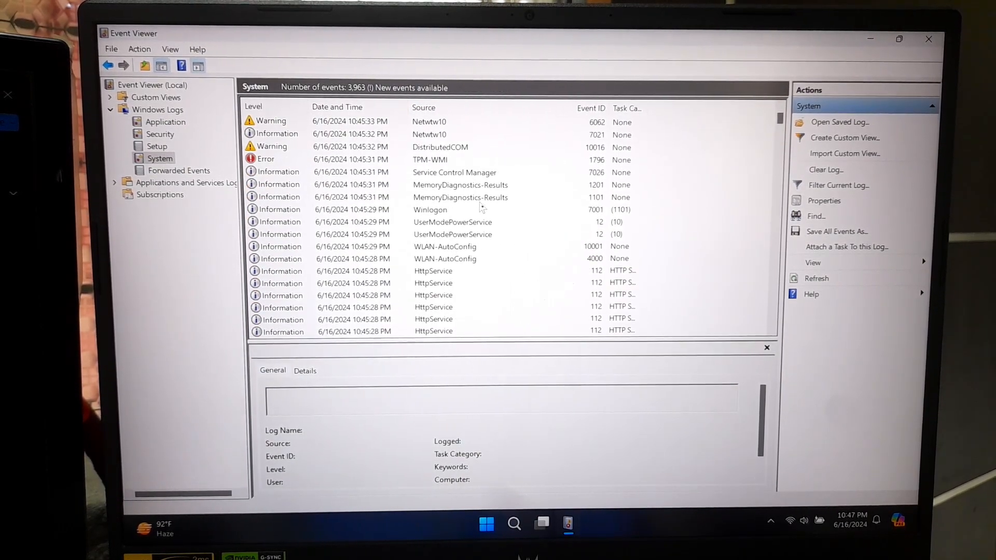
{"action": "double_click", "coordinate": [460, 185]}
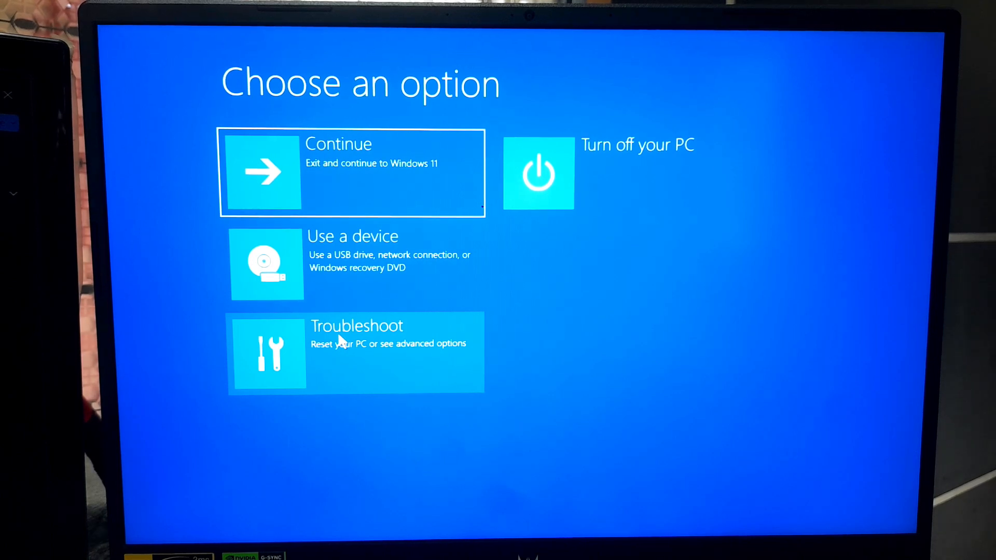
Reopen Command Prompt via Troubleshoot and Advanced options
{"action": "left_click", "coordinate": [356, 353]}
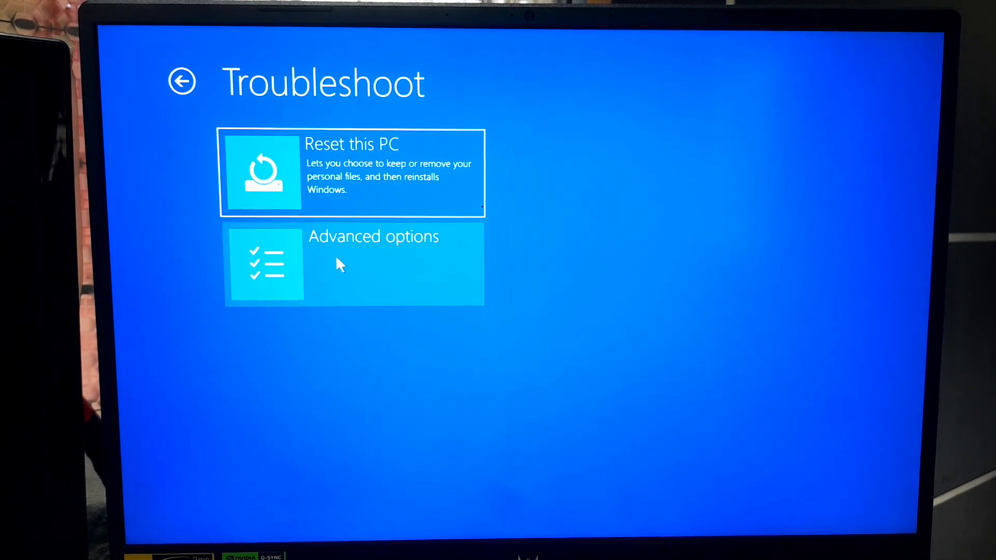
{"action": "left_click", "coordinate": [353, 263]}
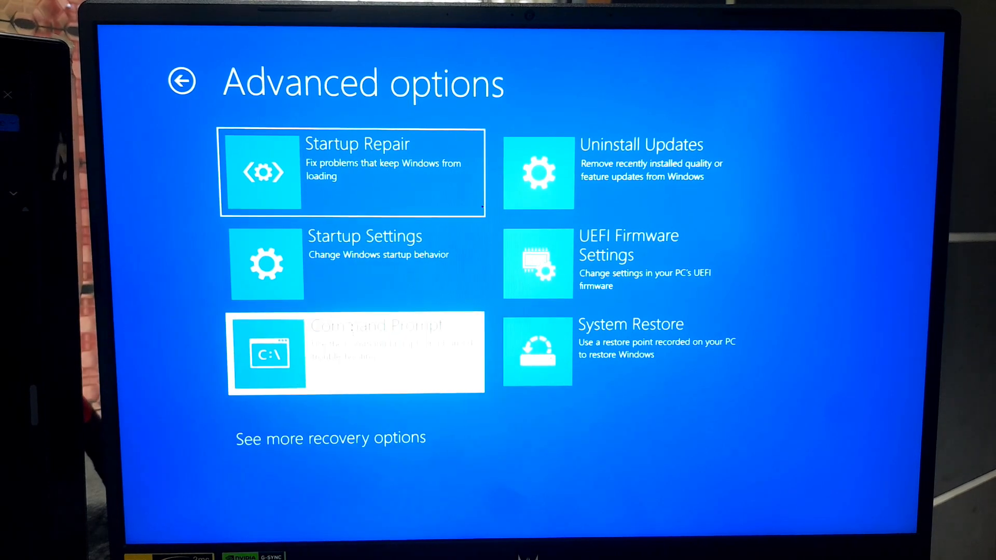
{"action": "left_click", "coordinate": [355, 353]}
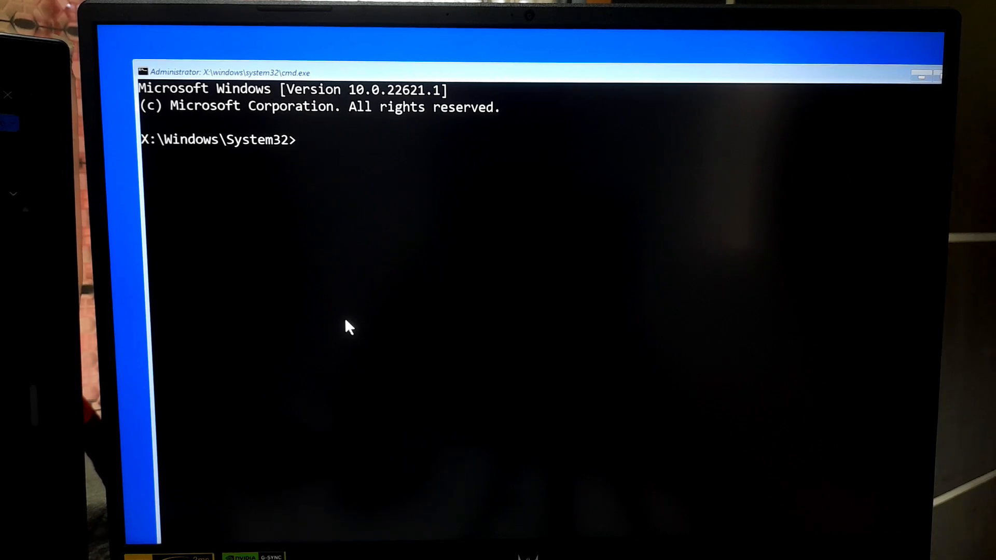
Run chkdsk C: and wait for it to report 0 KB in bad sectors
{"action": "type", "text": "chk"}
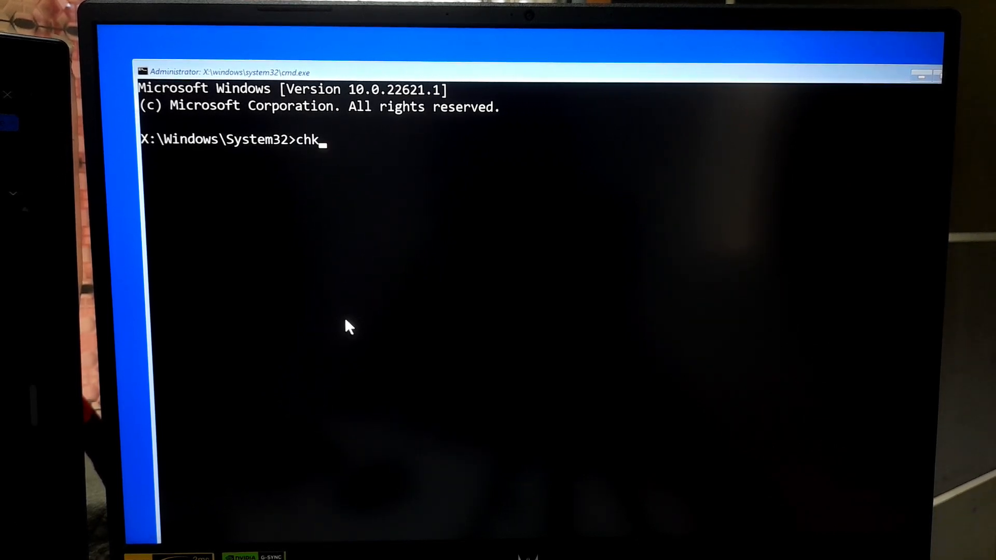
{"action": "type", "text": "dsk /f /r"}
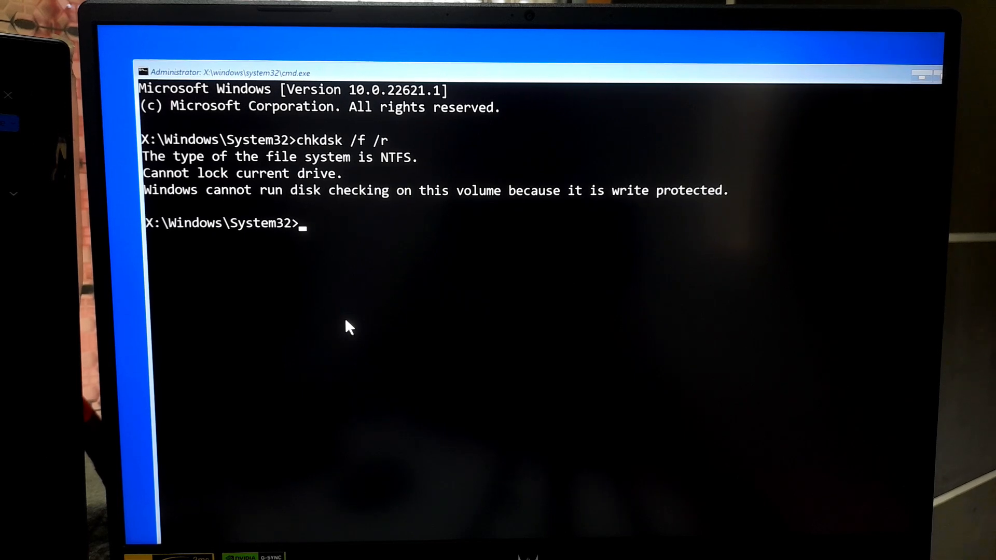
{"action": "type", "text": "ch"}
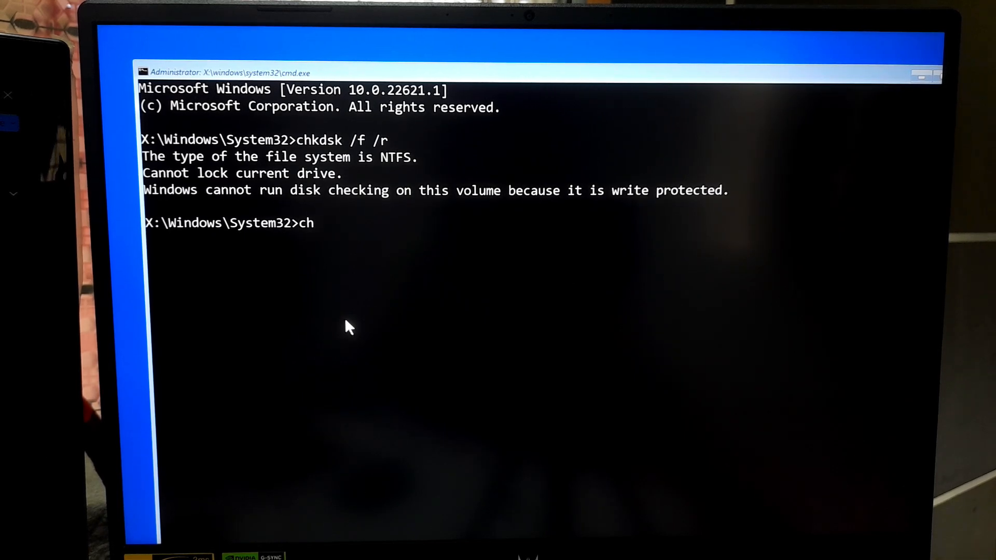
{"action": "type", "text": "kdsk C"}
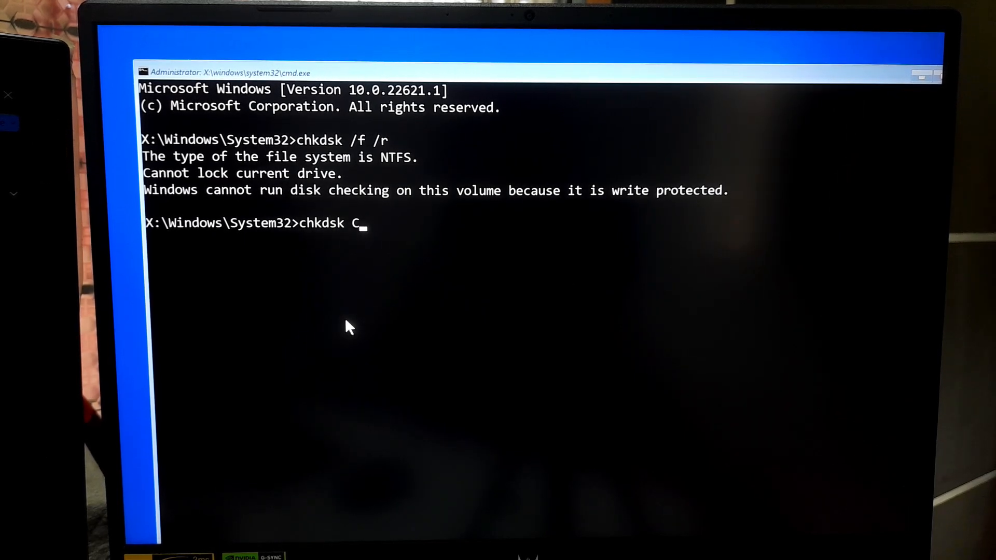
{"action": "type", "text": ":"}
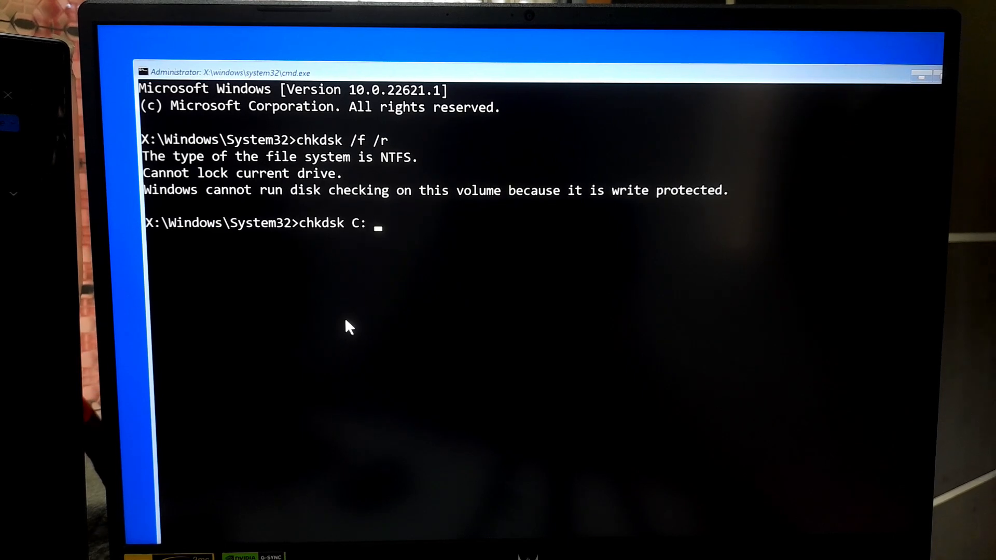
{"action": "key", "text": "Enter"}
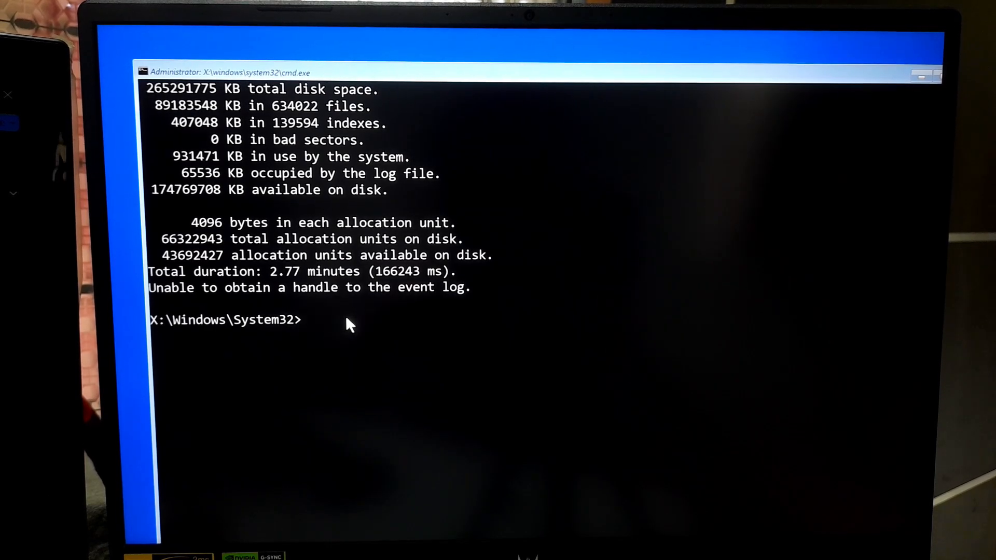
Exit the recovery Command Prompt with the exit command
{"action": "type", "text": "exit"}
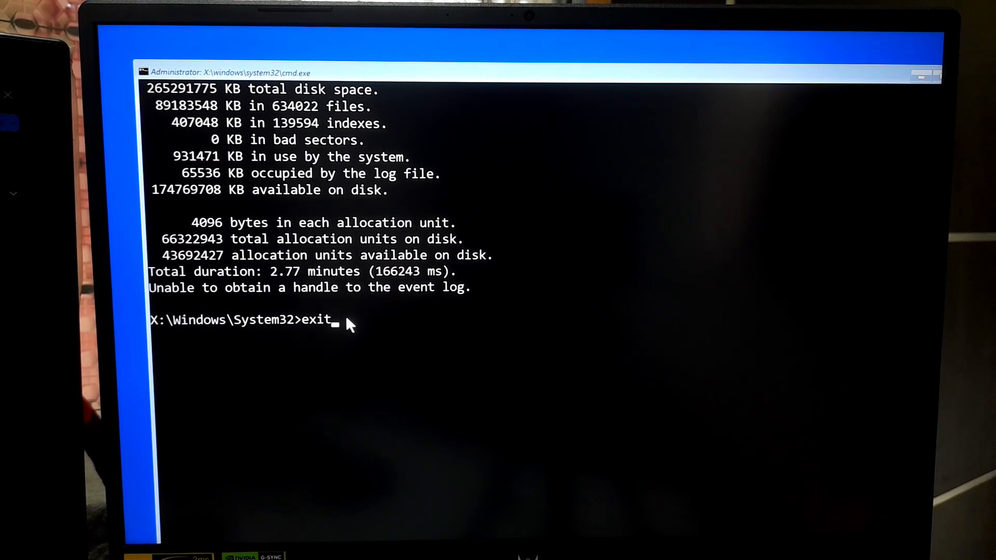
{"action": "key", "text": "Enter"}
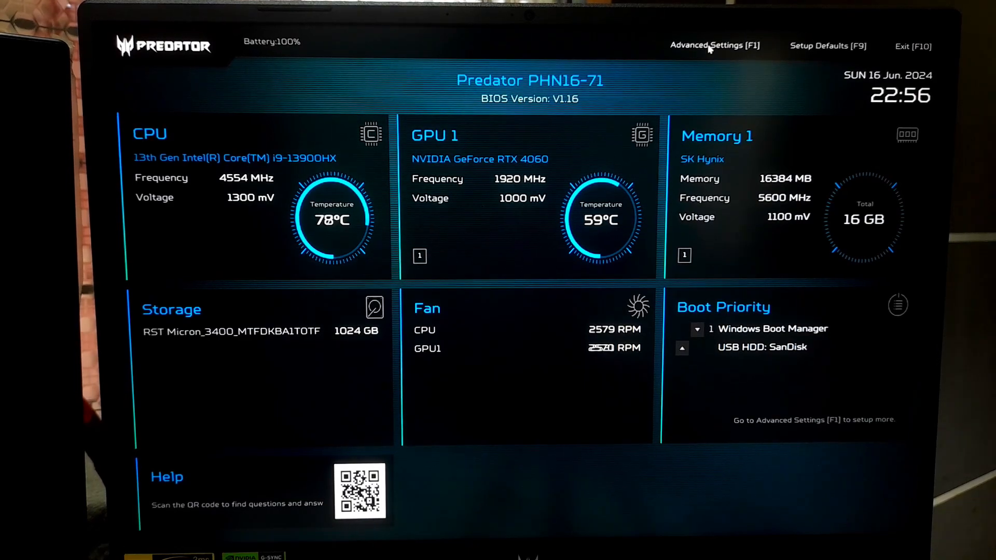
Browse Power & Performance CPU power management under Advanced, then return to the Advanced list
{"action": "left_click", "coordinate": [714, 45]}
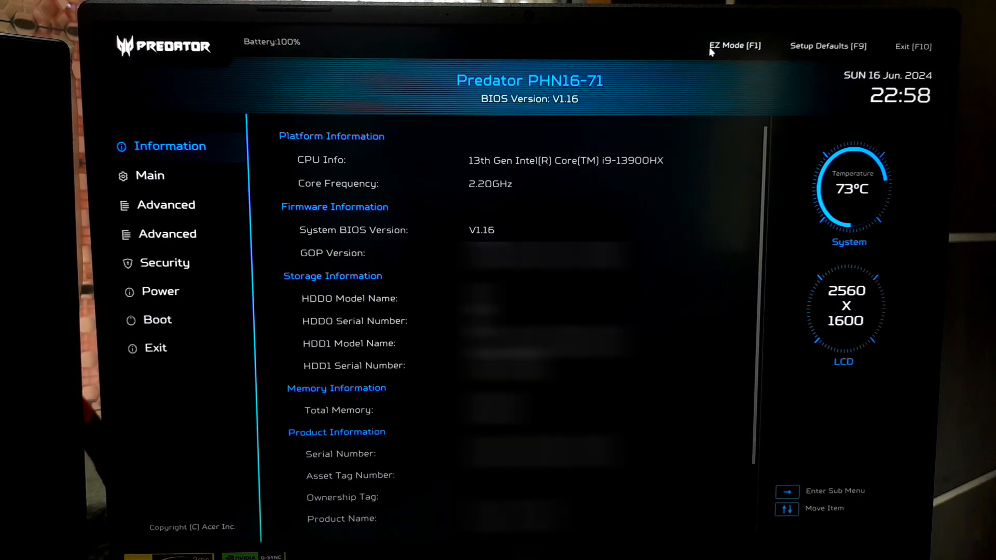
{"action": "left_click", "coordinate": [167, 234]}
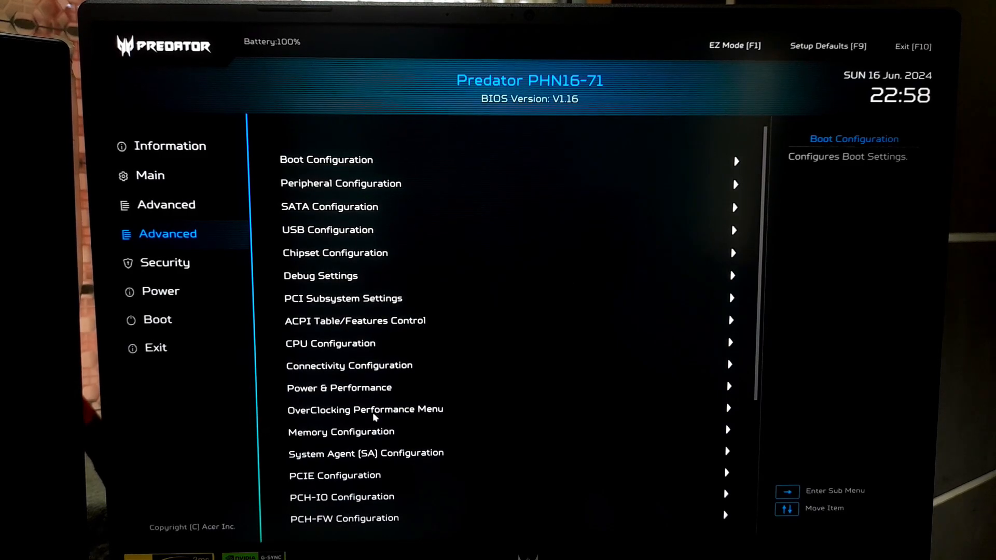
{"action": "left_click", "coordinate": [338, 388]}
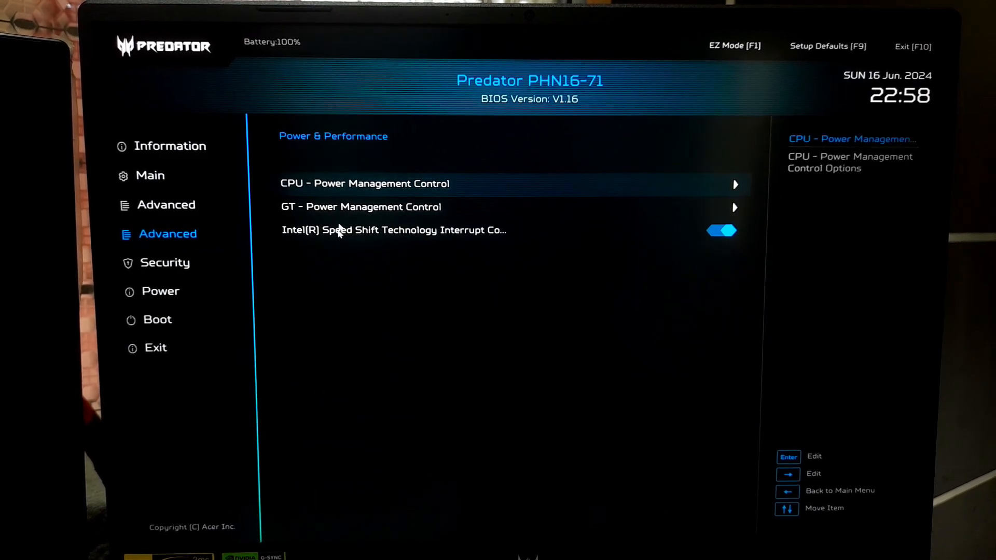
{"action": "left_click", "coordinate": [365, 183]}
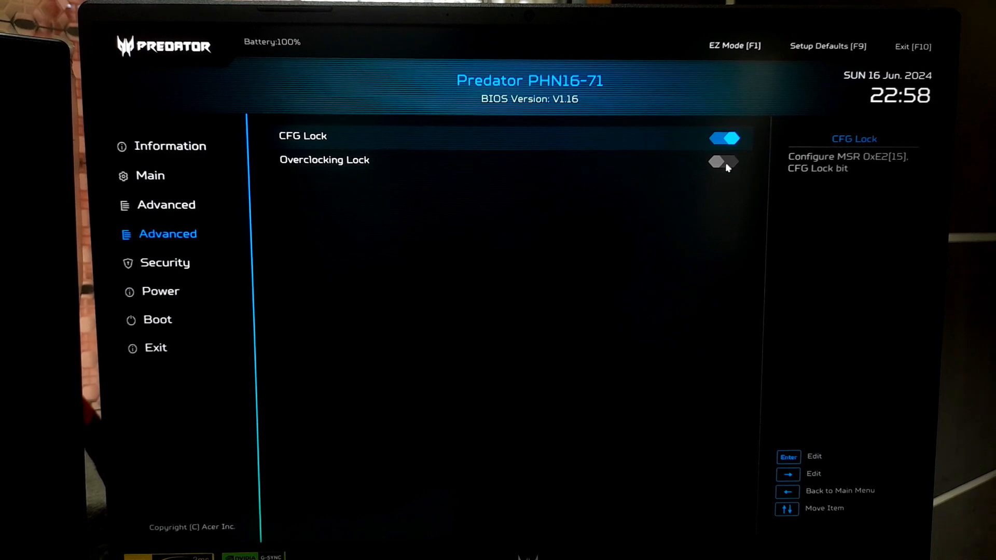
{"action": "left_click", "coordinate": [724, 162]}
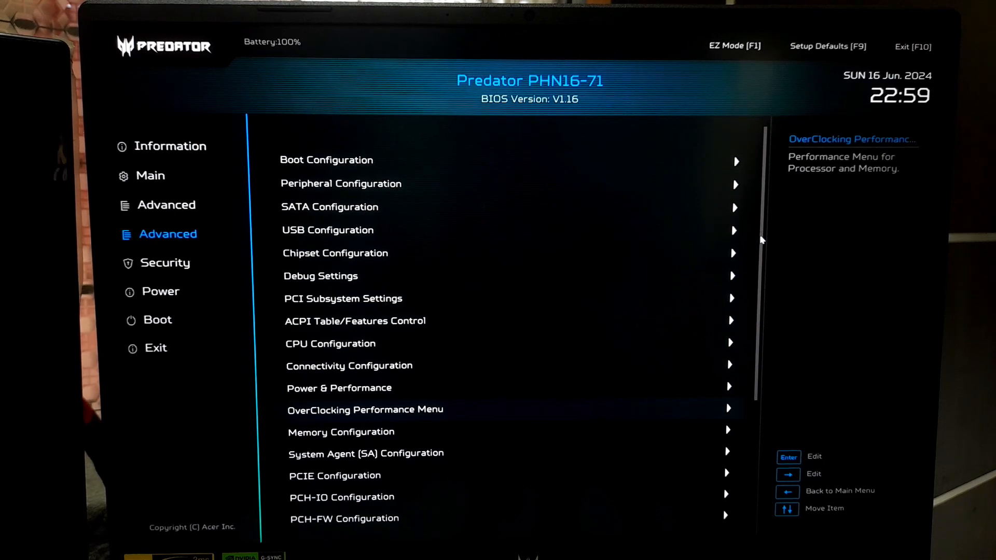
Scroll Memory Configuration to the Maximum Memory Frequency options, currently 5800
{"action": "scroll", "scroll_direction": "down", "scroll_amount": 3}
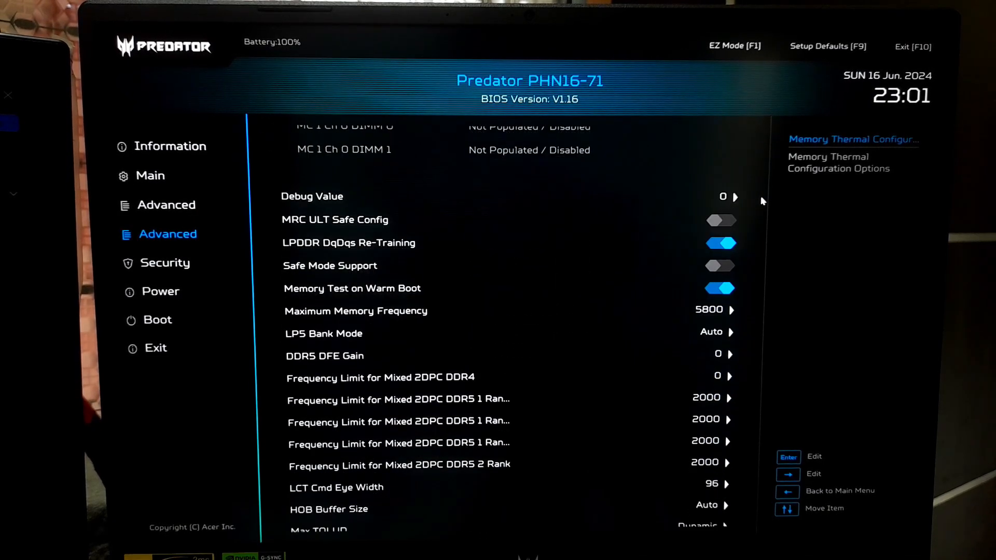
{"action": "scroll", "scroll_direction": "down", "scroll_amount": 3}
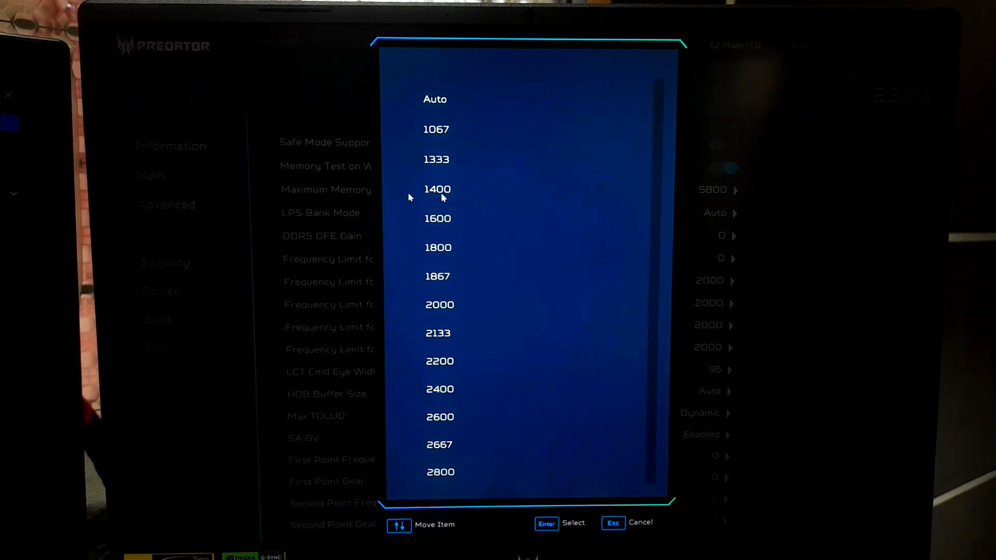
{"action": "mouse_move", "coordinate": [654, 115]}
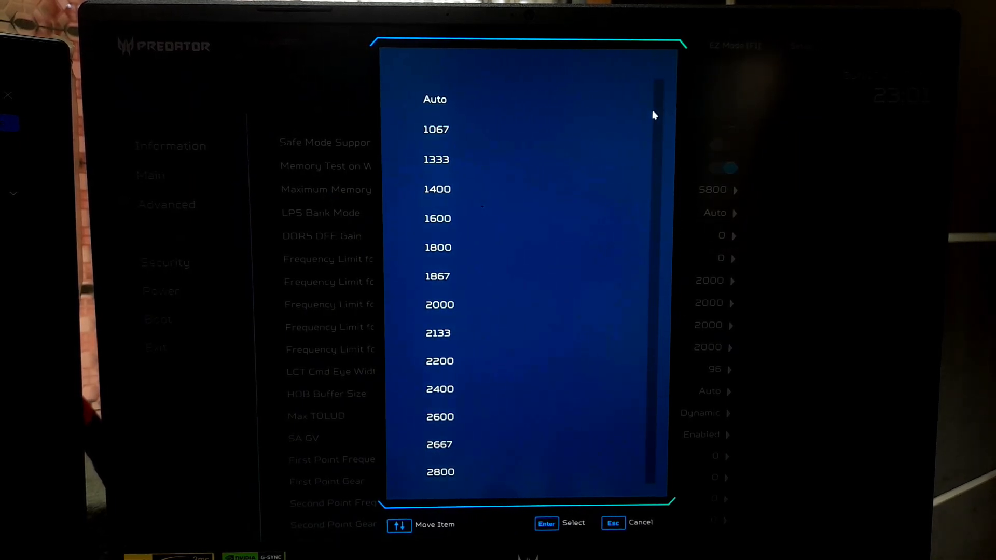
Set Maximum Memory Frequency to Auto and bring up the F10 save-before-exit prompt
{"action": "scroll", "scroll_direction": "down", "scroll_amount": 3}
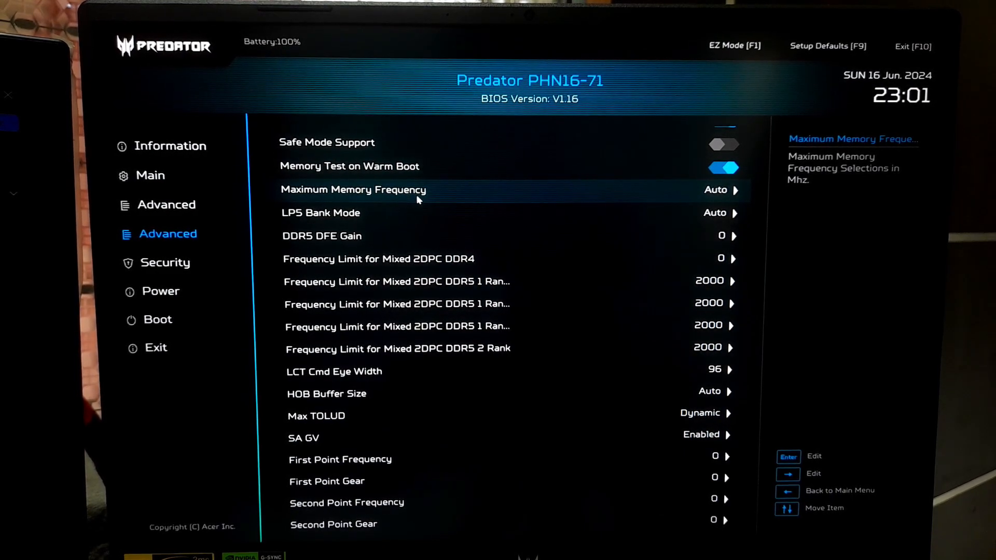
{"action": "key", "text": "F10"}
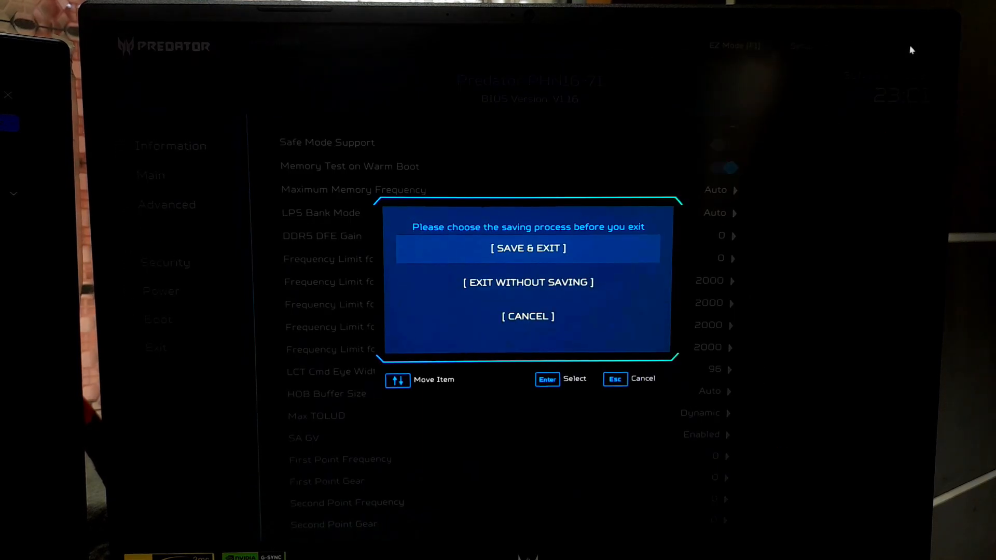
Confirm Save & Exit in the BIOS dialog so the laptop boots to Windows
{"action": "left_click", "coordinate": [527, 247]}
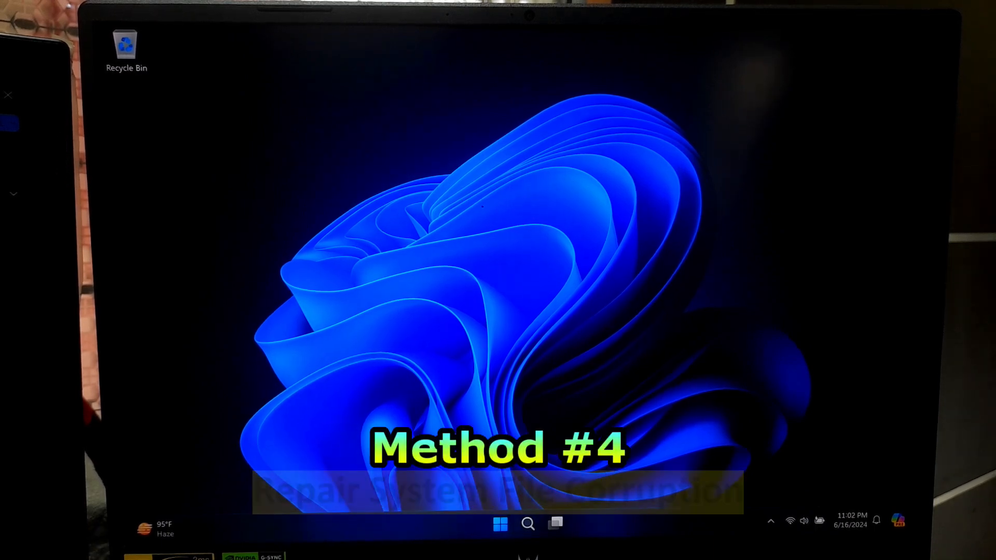
Shift-restart from the Start menu's Power options to reach the recovery screen
{"action": "left_click", "coordinate": [501, 523]}
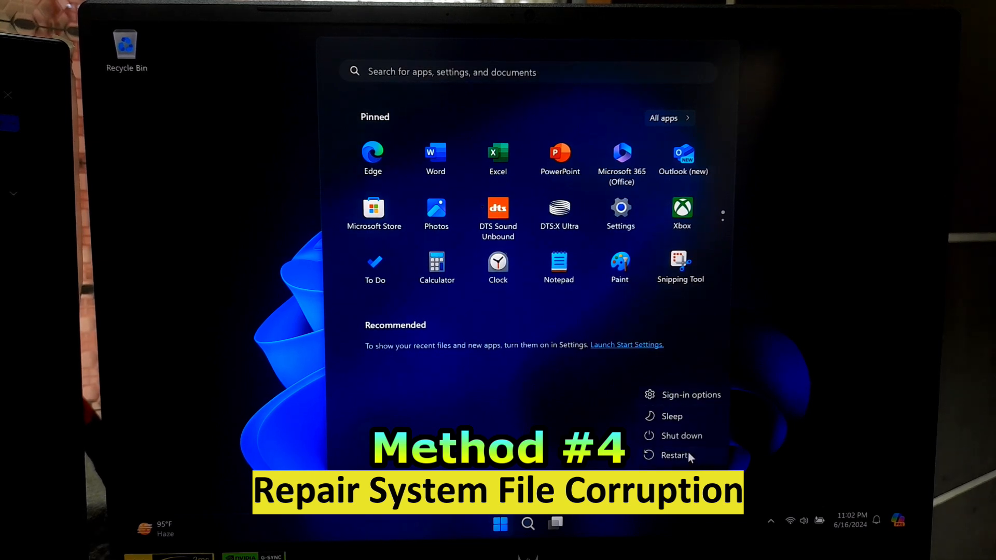
{"action": "left_click", "coordinate": [673, 455]}
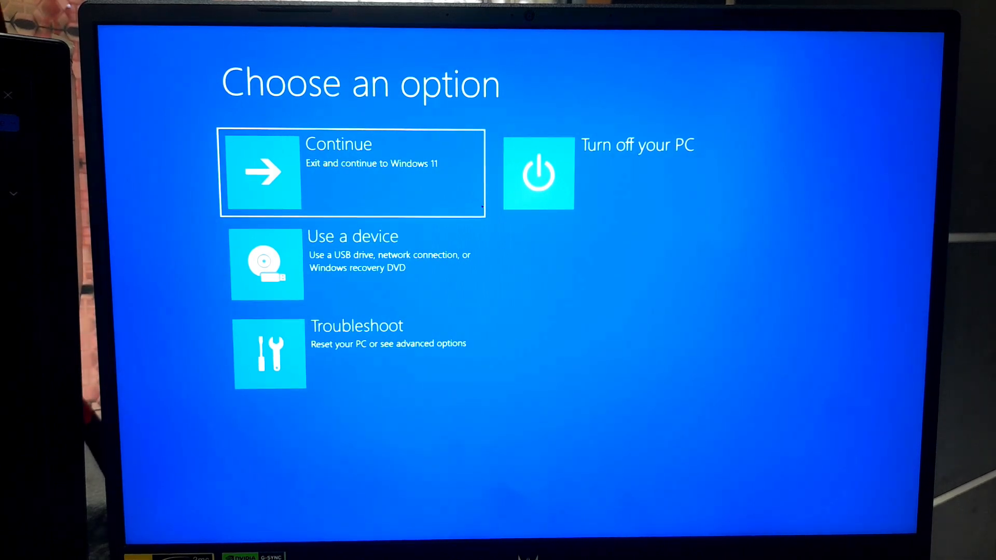
{"action": "mouse_move", "coordinate": [411, 289]}
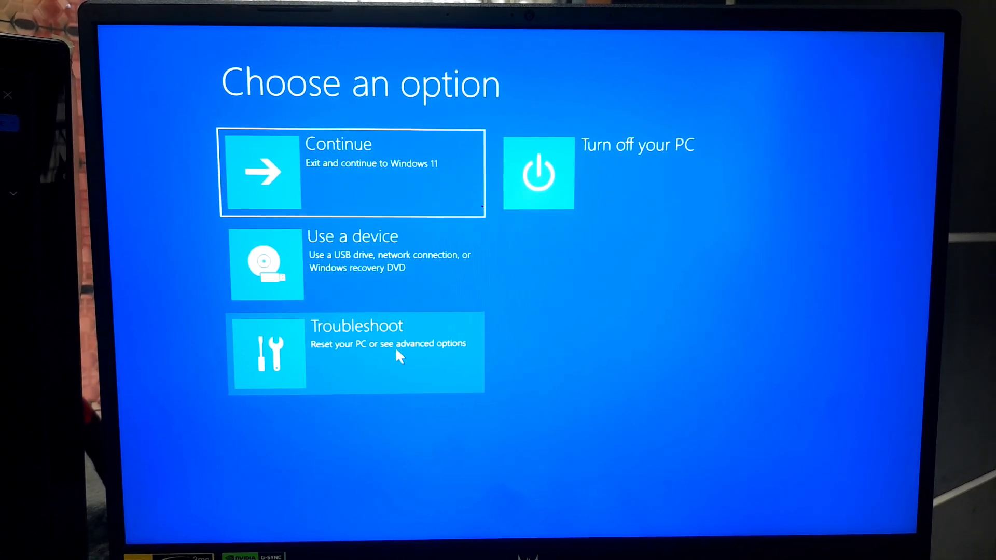
Go through Troubleshoot and Advanced options to the administrator Command Prompt
{"action": "left_click", "coordinate": [355, 352]}
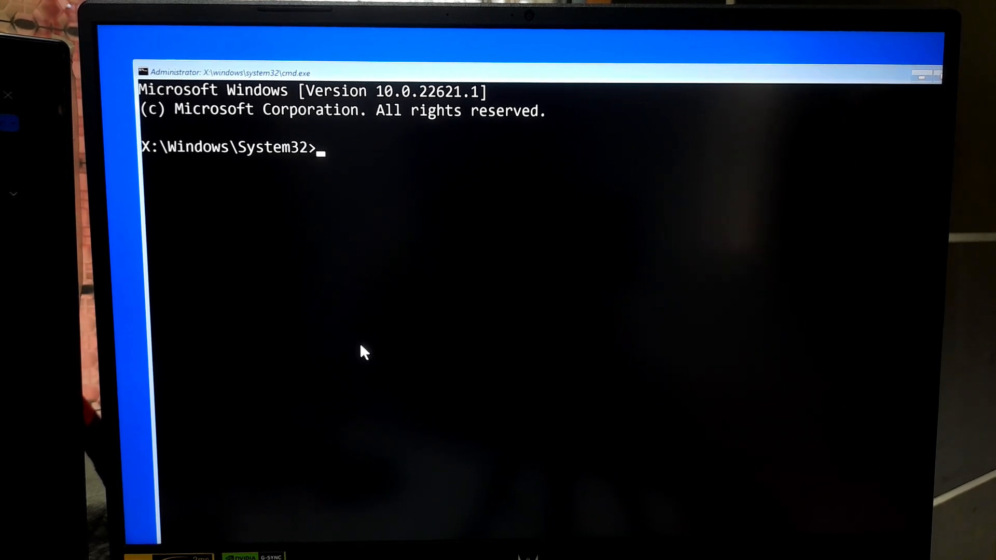
Run sfc /scannow and highlight the message reporting repaired corrupt files
{"action": "type", "text": "sf"}
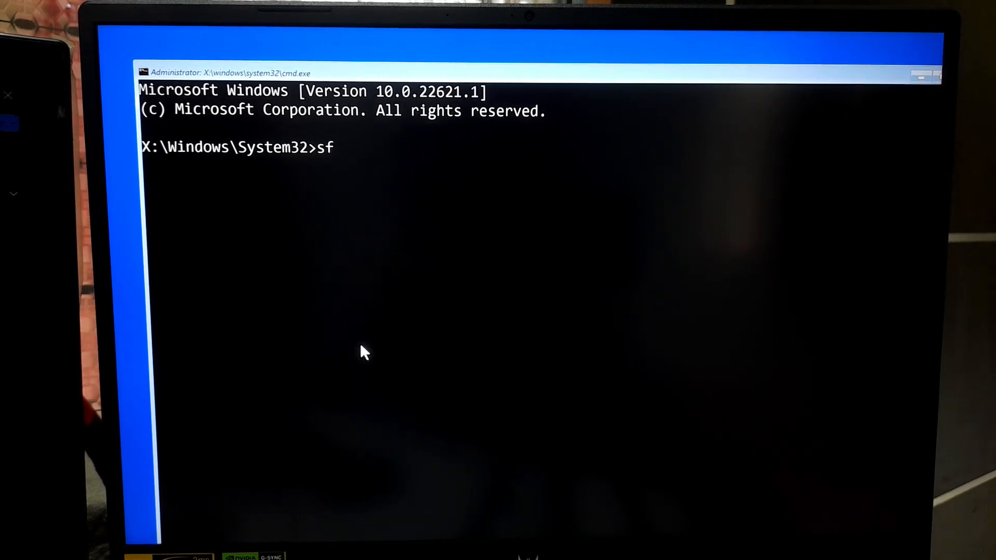
{"action": "type", "text": "c /scann"}
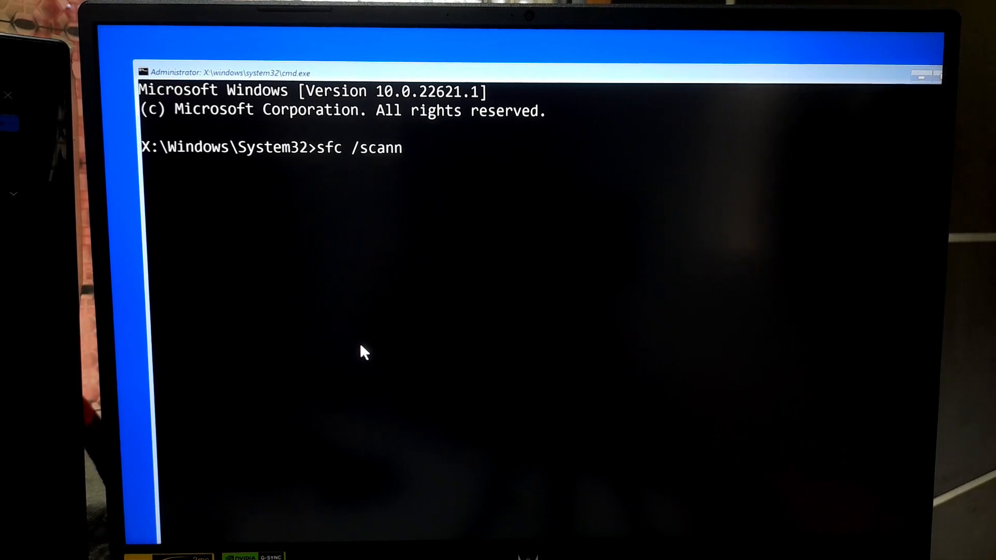
{"action": "type", "text": "ow"}
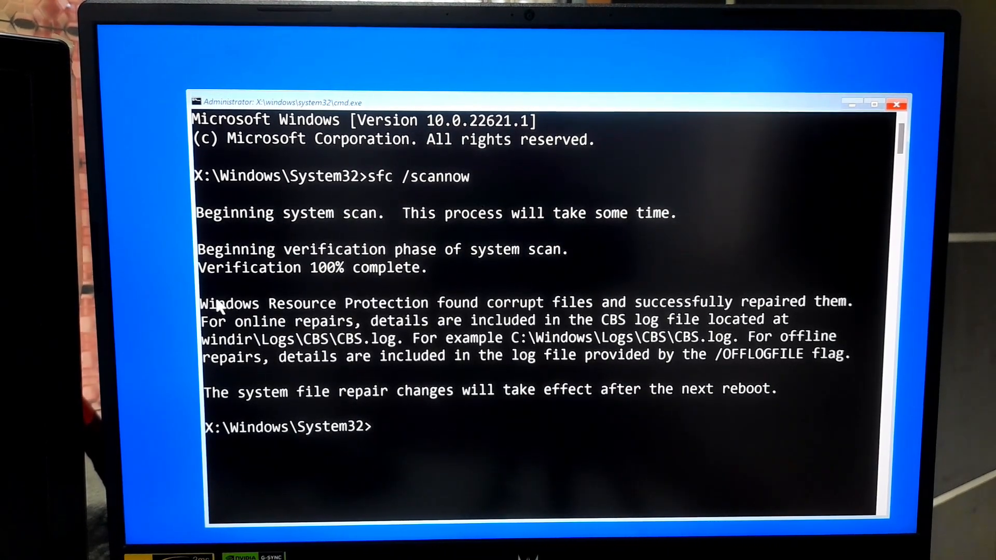
{"action": "left_click_drag", "start_coordinate": [200, 301], "coordinate": [578, 301]}
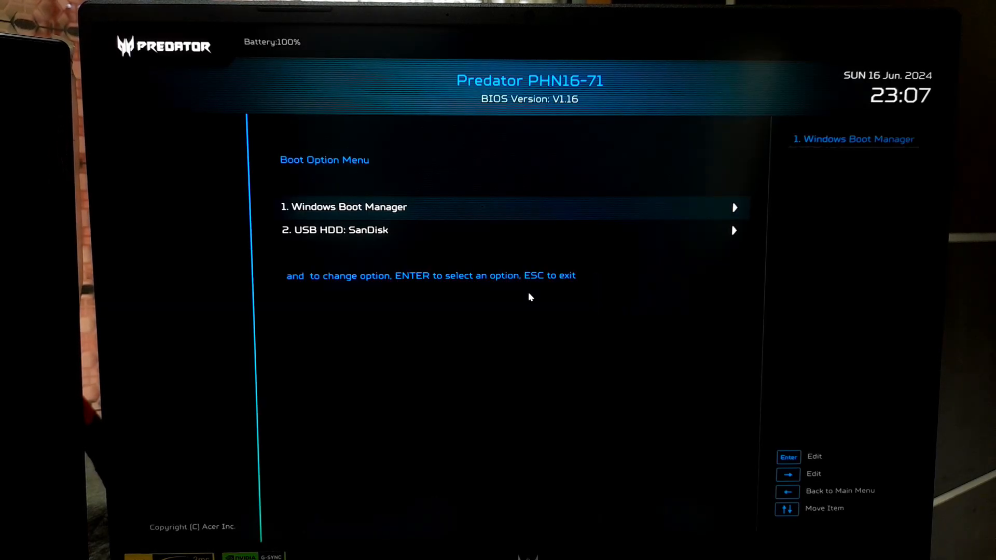
Select USB HDD: SanDisk in the Boot Option Menu to start Windows Setup
{"action": "key", "text": "Down"}
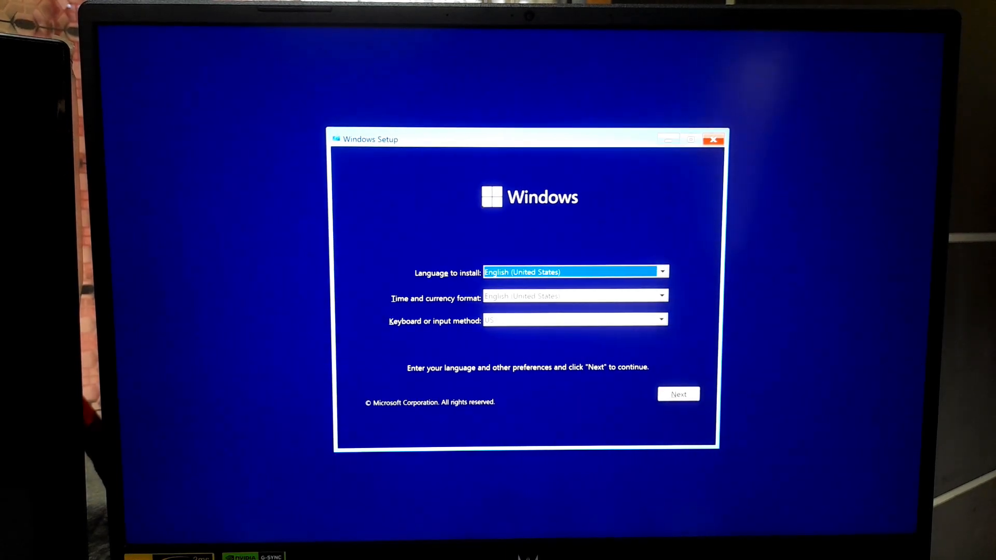
{"action": "mouse_move", "coordinate": [641, 399]}
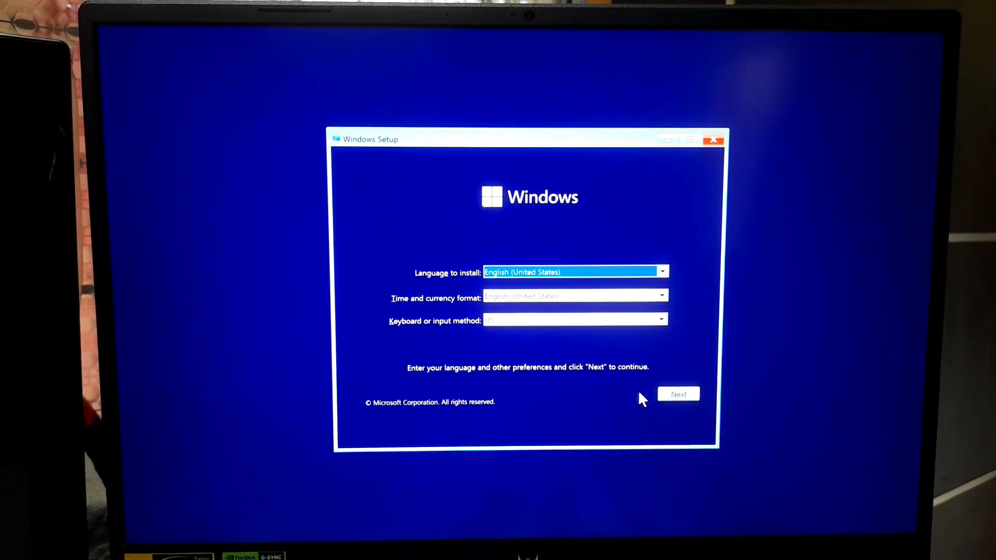
From Windows Setup, choose Repair your computer, Troubleshoot, then Command Prompt
{"action": "left_click", "coordinate": [678, 393]}
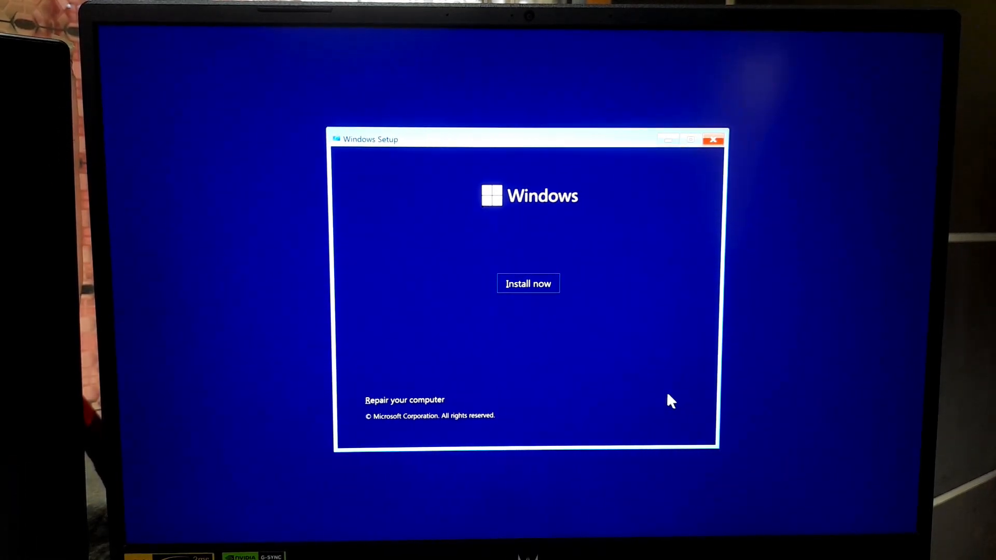
{"action": "left_click", "coordinate": [404, 400]}
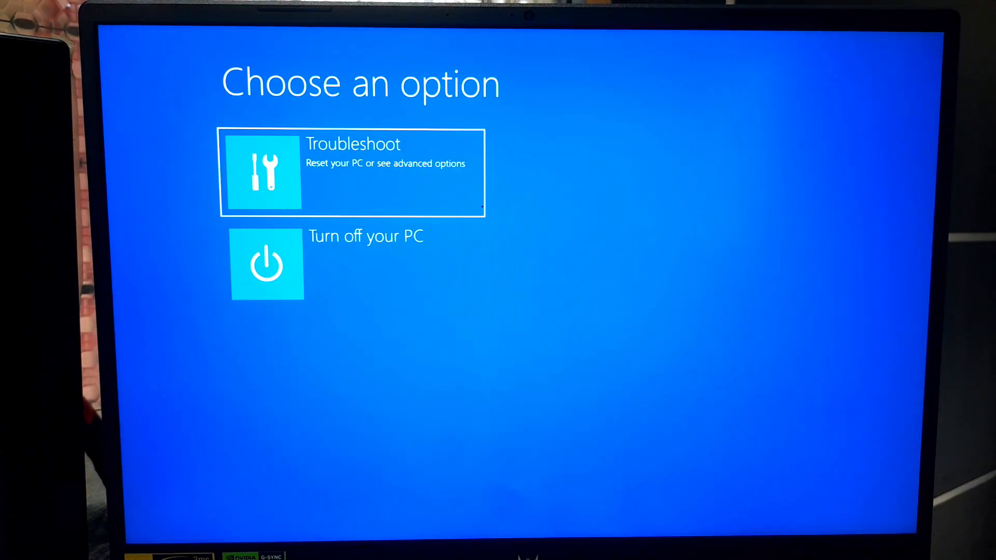
{"action": "left_click", "coordinate": [351, 172]}
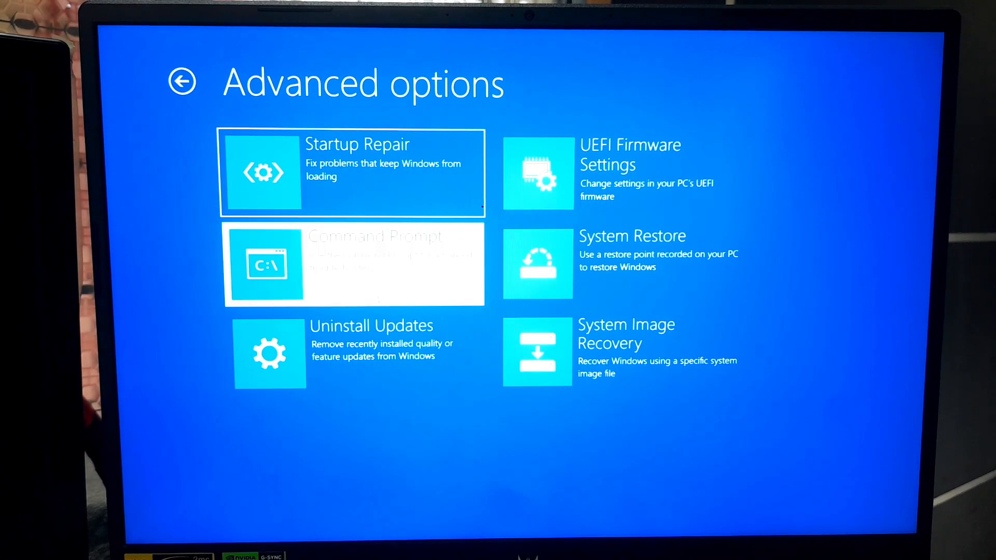
{"action": "left_click", "coordinate": [353, 264]}
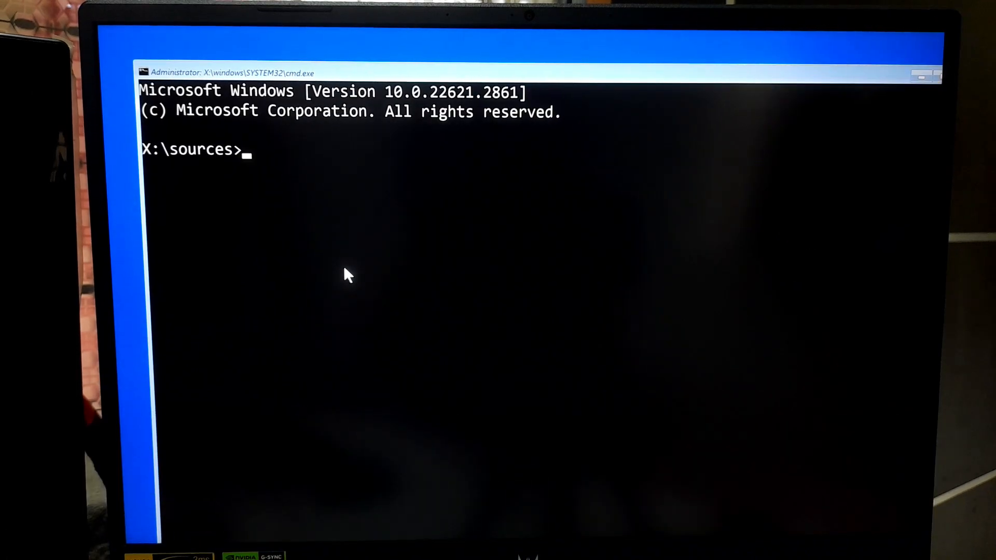
Run bcdedit, then sfc /scannow /offbootdir=D:\ /offwindir=D:\WINDOWS, and exit after repairs
{"action": "type", "text": "bcdedit"}
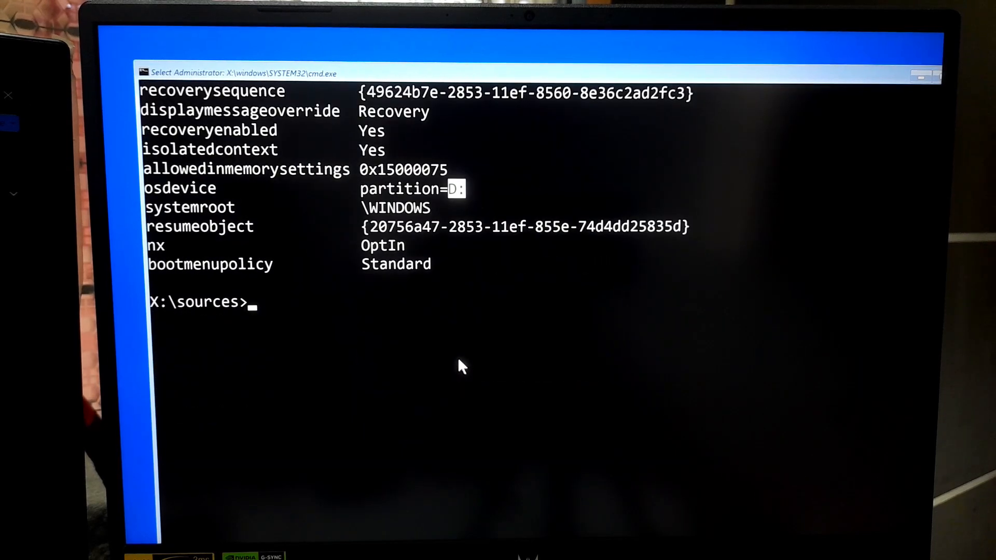
{"action": "type", "text": "sfc /scannow"}
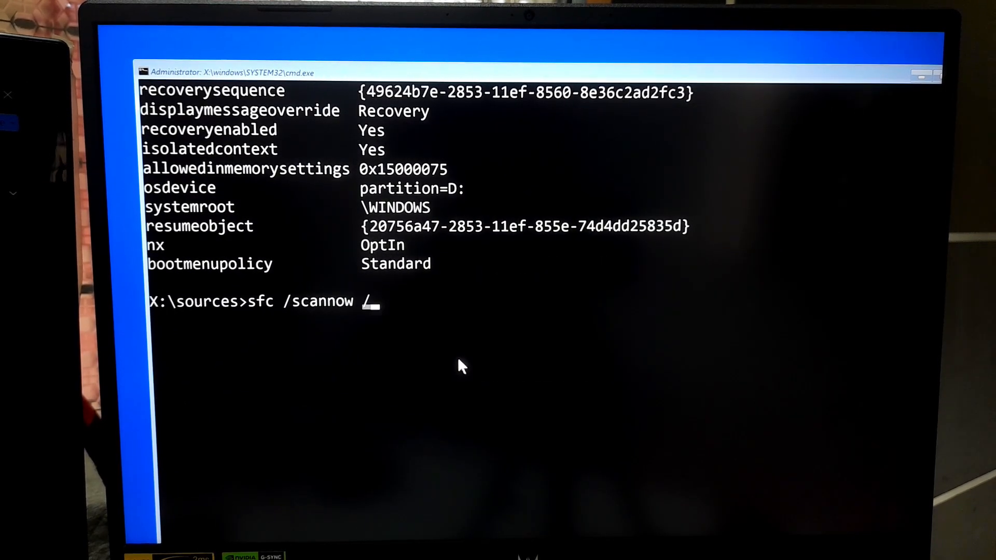
{"action": "type", "text": "/offbootd"}
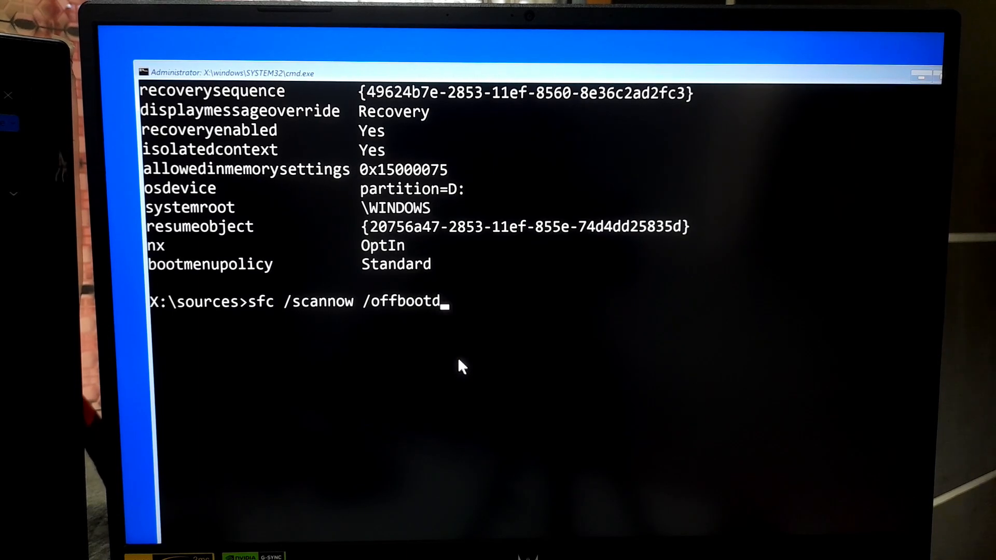
{"action": "type", "text": "ir="}
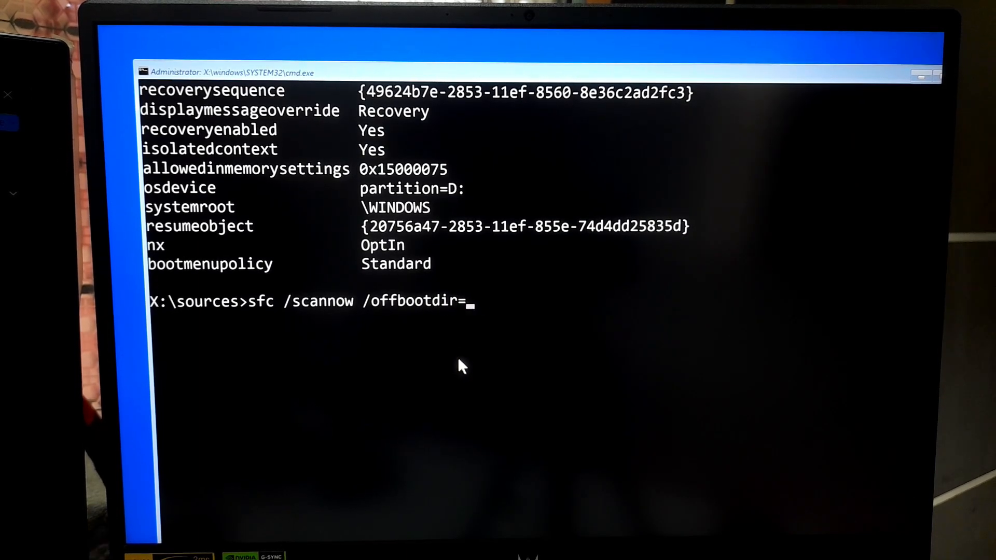
{"action": "type", "text": "D:\\"}
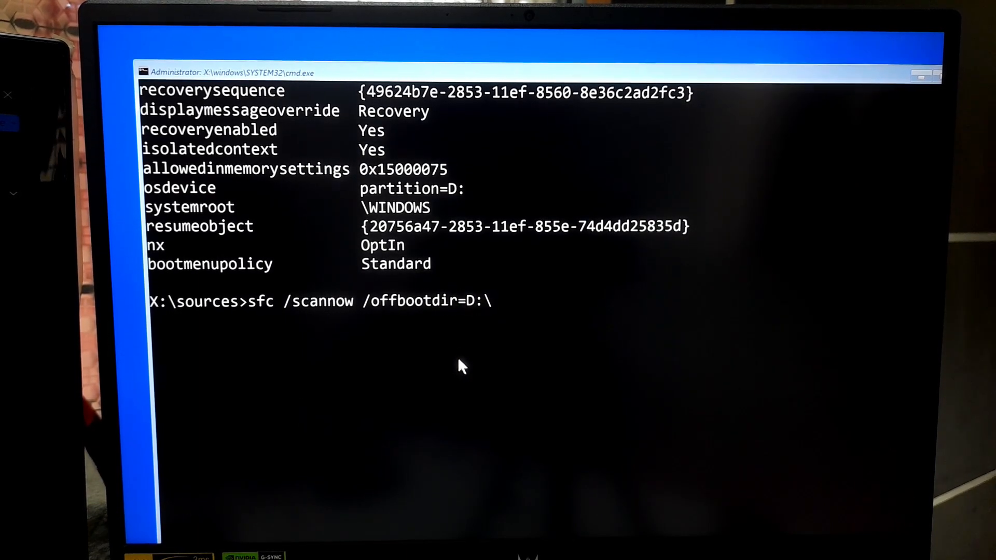
{"action": "type", "text": "/offwi"}
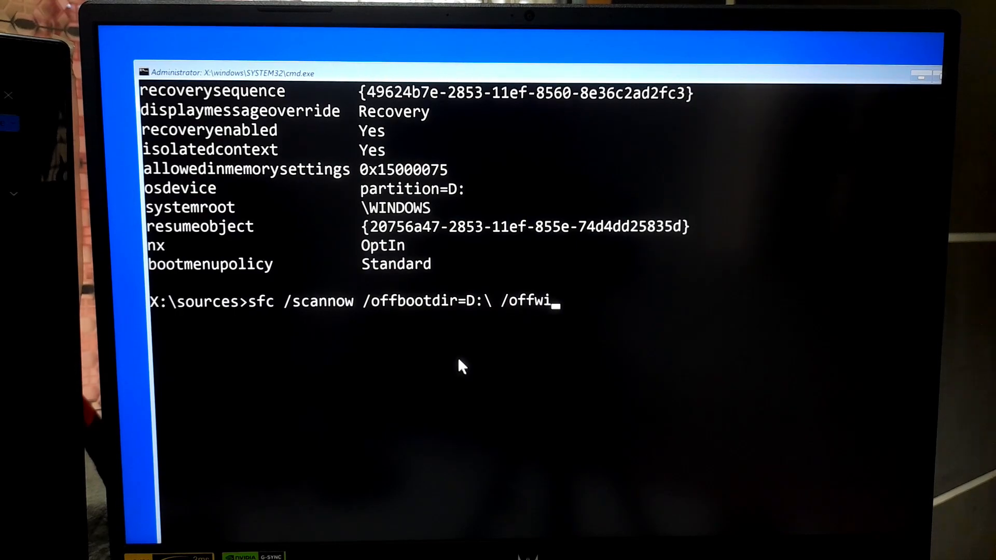
{"action": "type", "text": "ndir="}
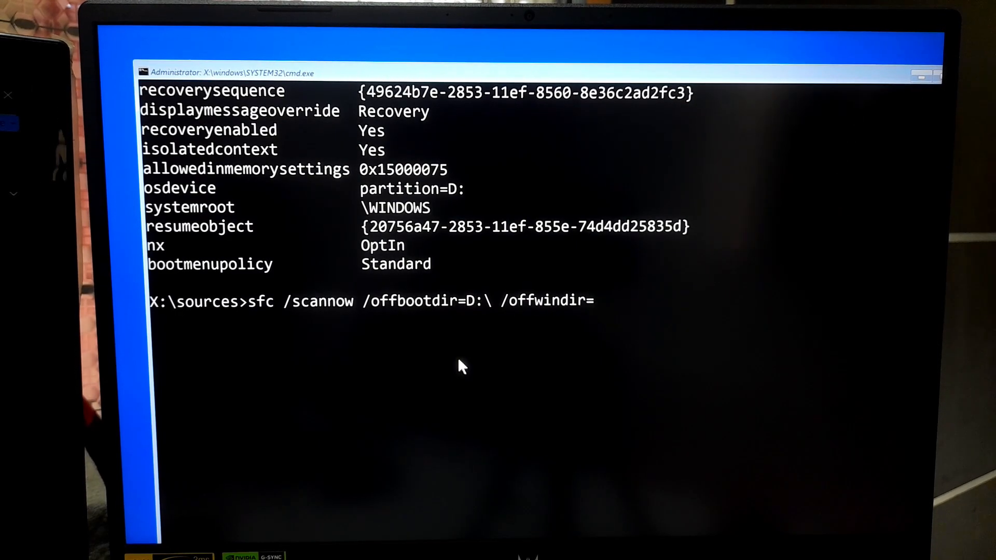
{"action": "type", "text": "D:"}
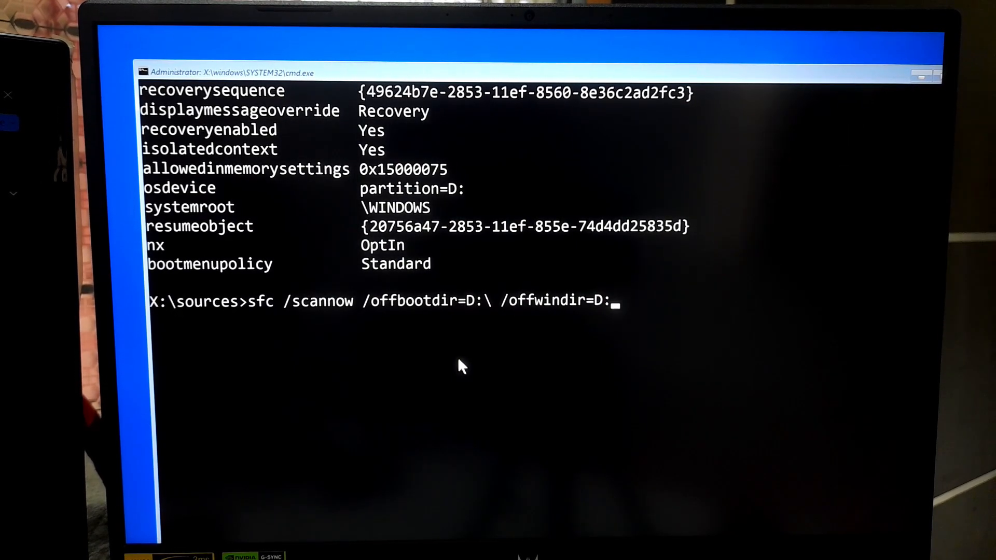
{"action": "type", "text": "\\"}
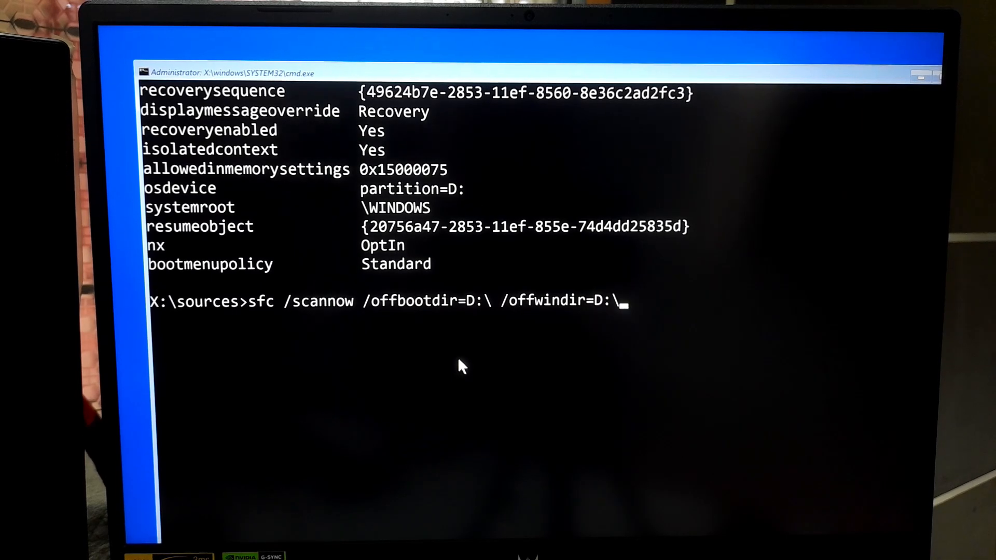
{"action": "type", "text": "WINDOWS"}
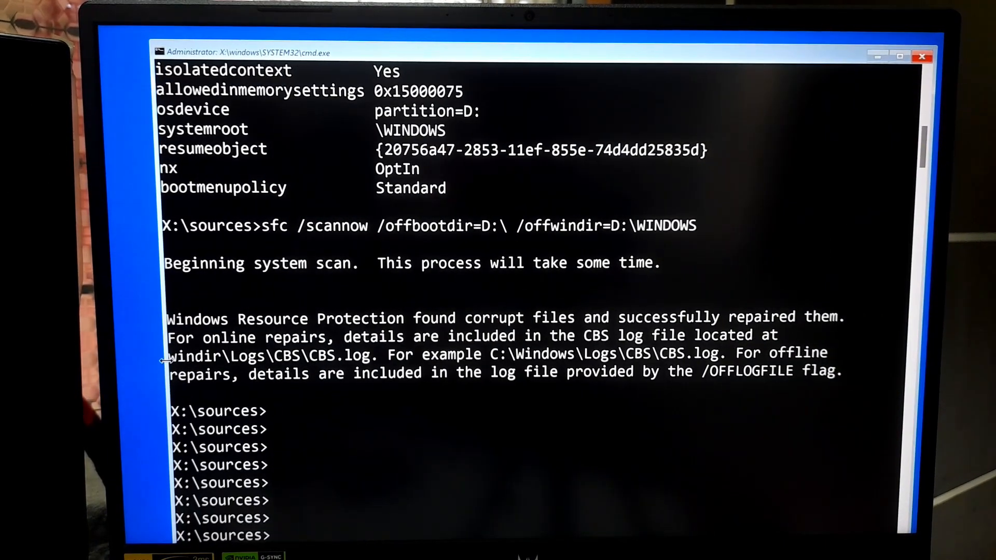
{"action": "left_click_drag", "start_coordinate": [167, 317], "coordinate": [311, 318]}
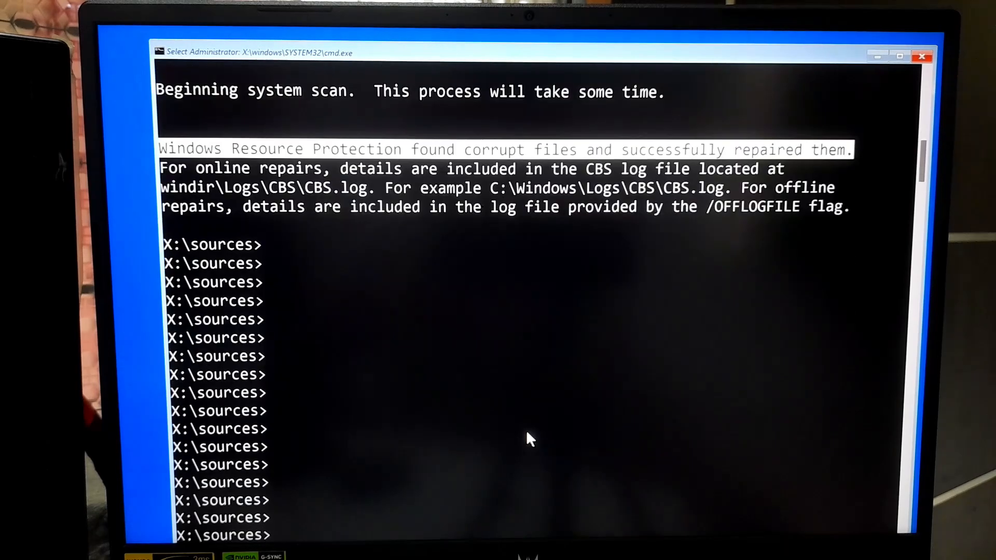
{"action": "type", "text": "ex"}
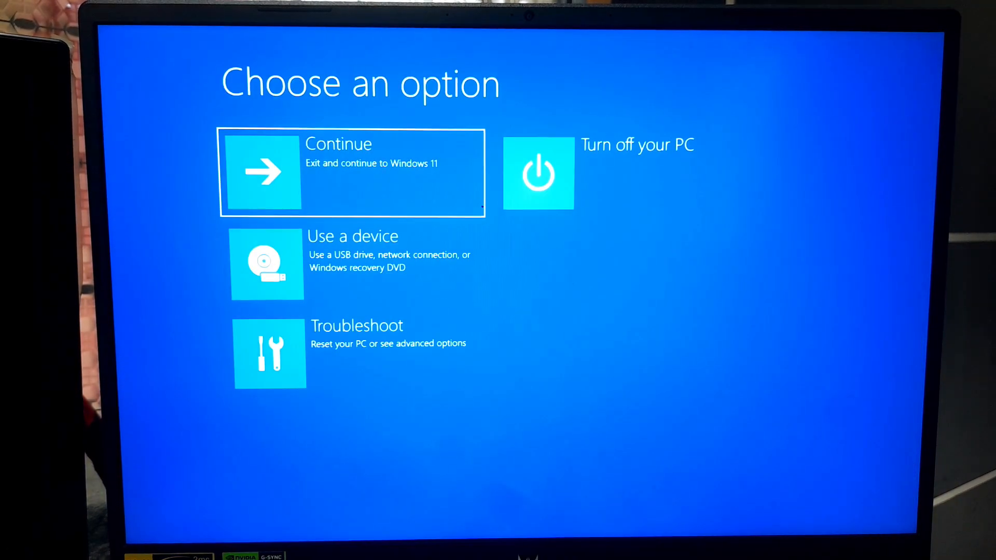
{"action": "mouse_move", "coordinate": [654, 188]}
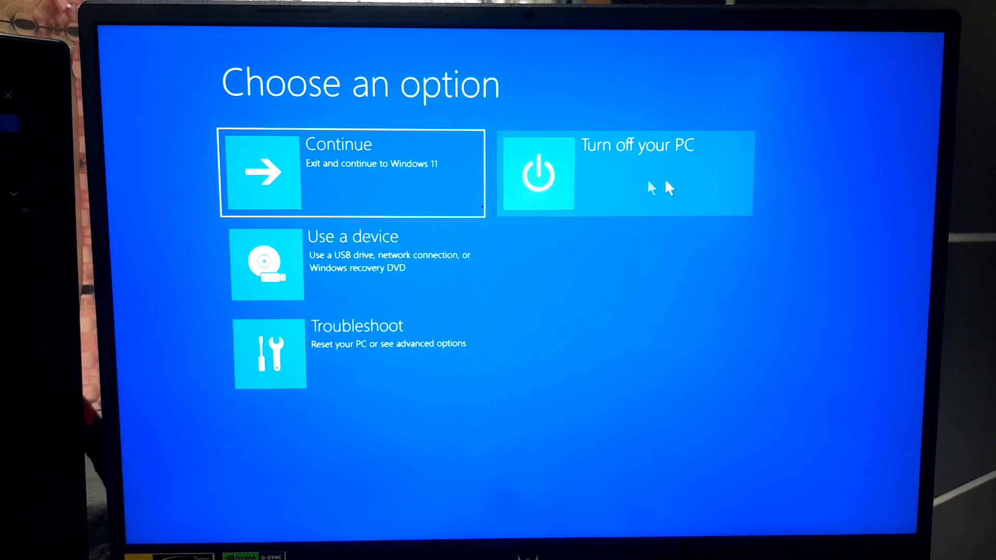
Choose Turn off your PC on the Choose an option screen
{"action": "left_click", "coordinate": [626, 173]}
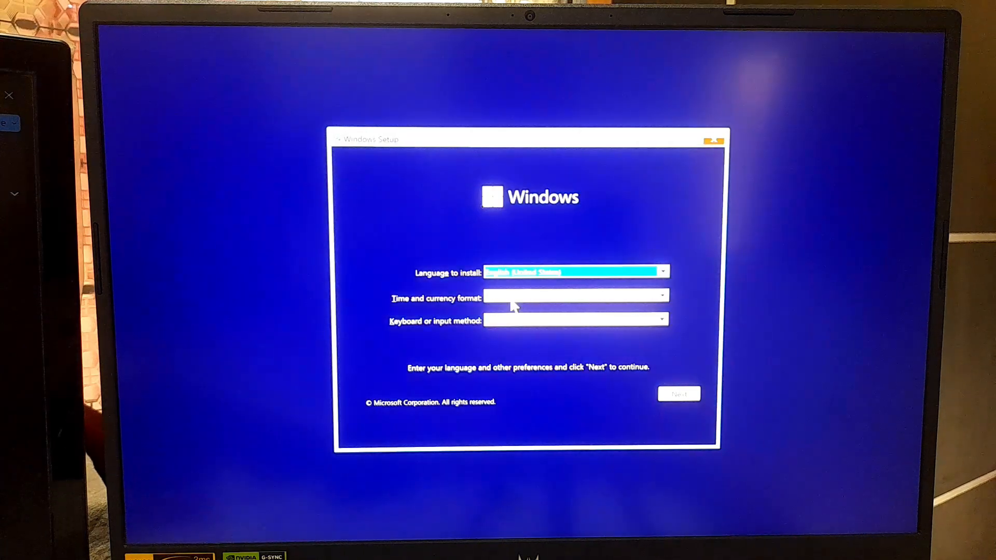
Accept the Setup language, then go through Repair your computer and Troubleshoot to System Restore
{"action": "left_click", "coordinate": [678, 393]}
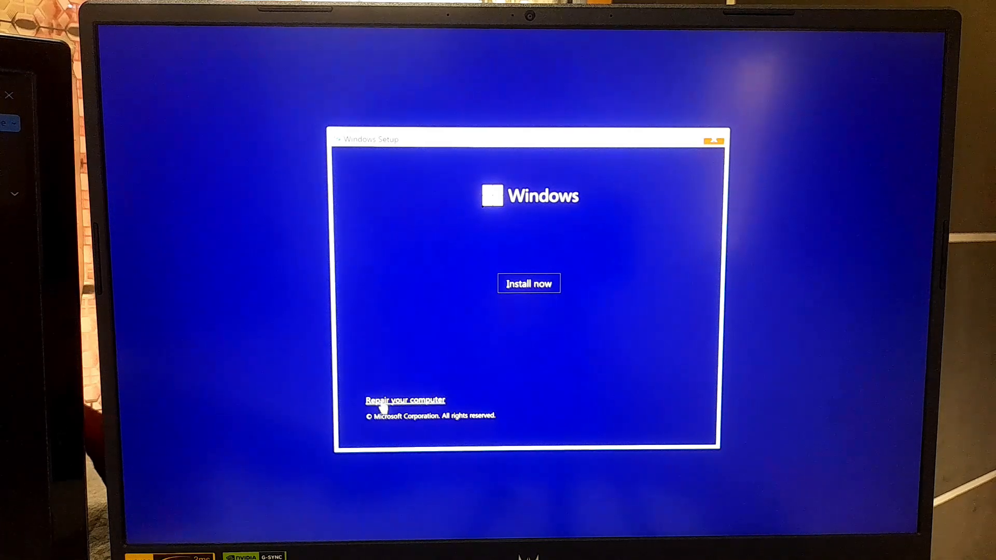
{"action": "left_click", "coordinate": [405, 400]}
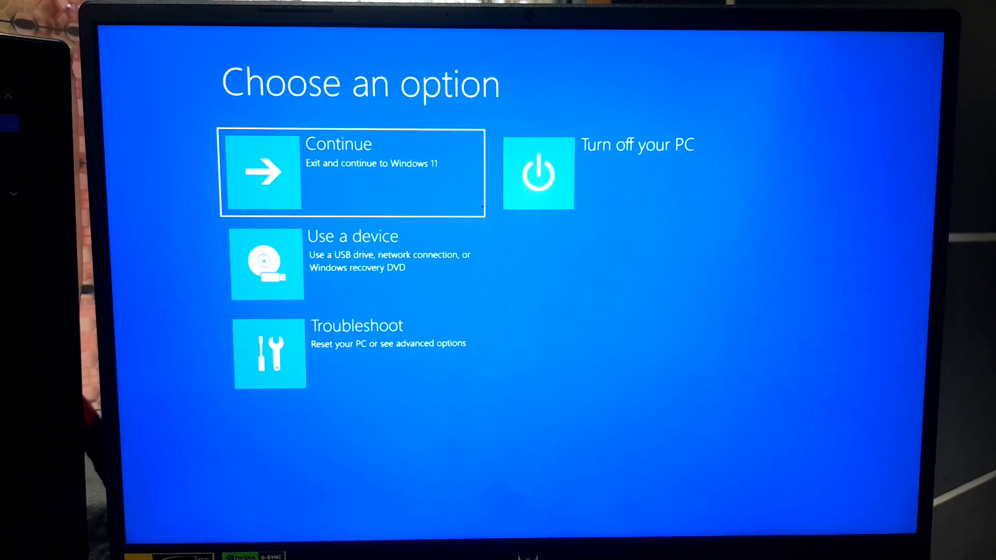
{"action": "left_click", "coordinate": [269, 354]}
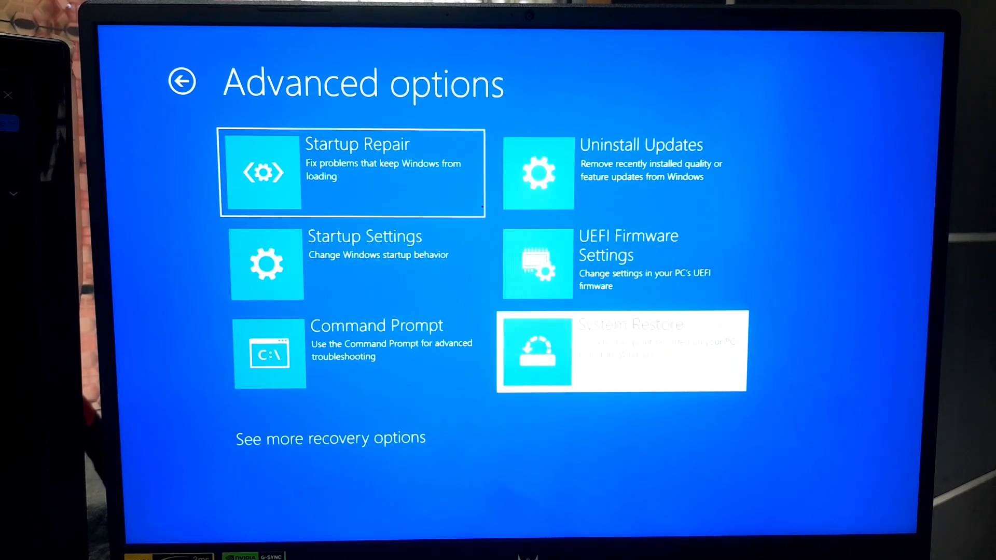
{"action": "left_click", "coordinate": [620, 351]}
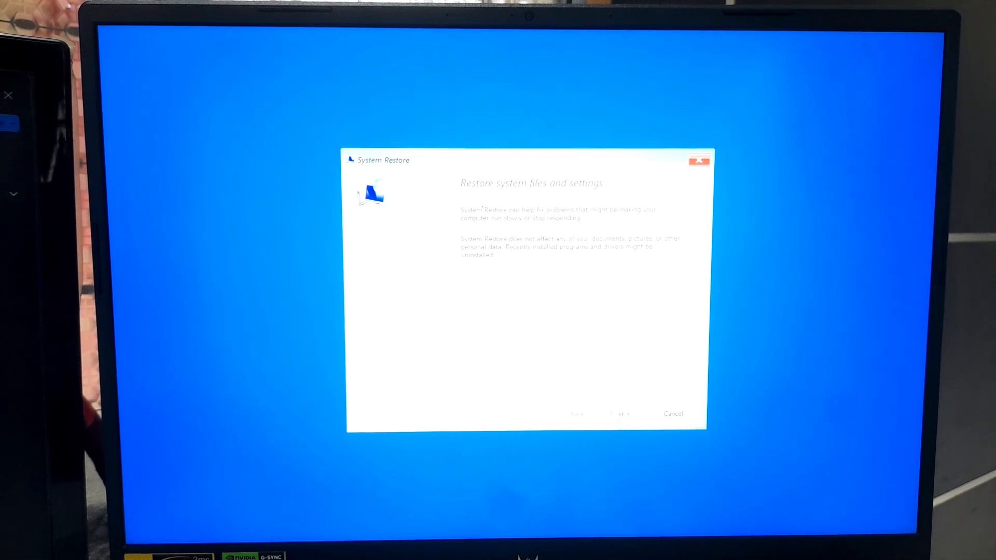
Restore to the June 12, 2024 Windows Update point, then Continue to Windows 11
{"action": "left_click", "coordinate": [617, 413]}
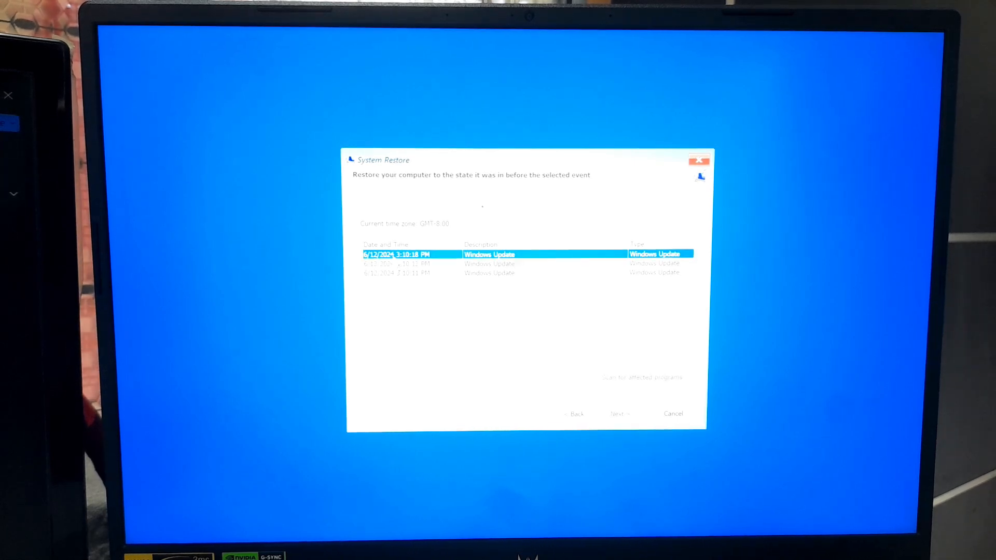
{"action": "left_click", "coordinate": [616, 414]}
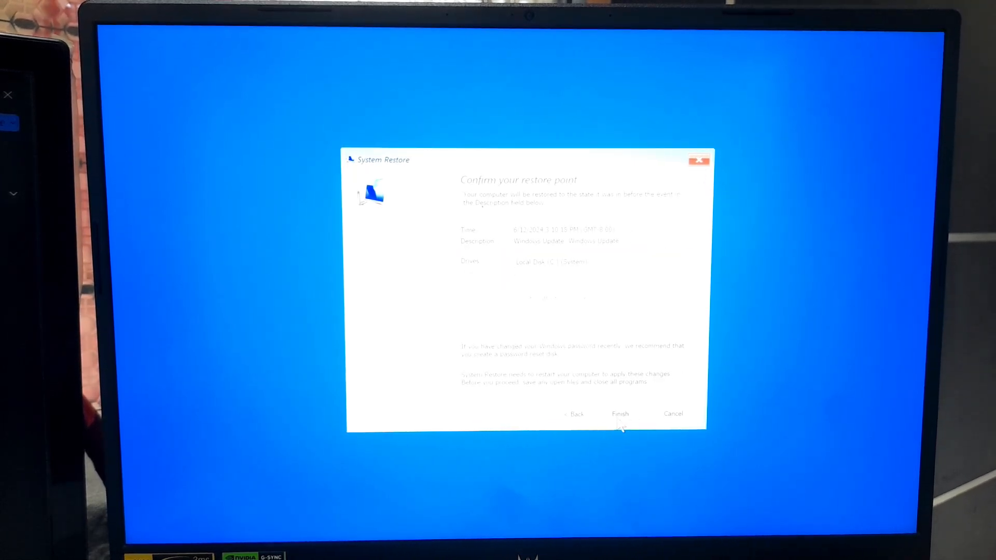
{"action": "left_click", "coordinate": [619, 414]}
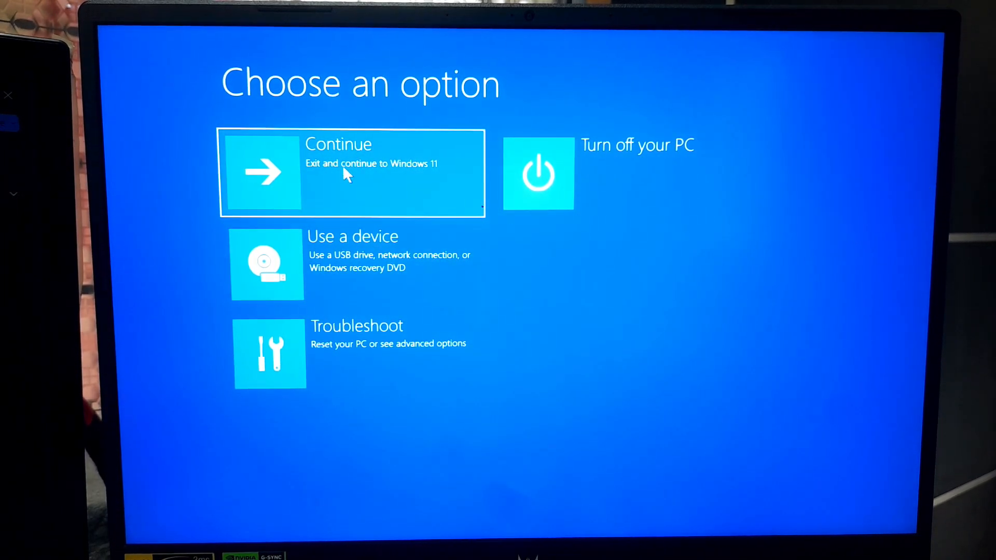
{"action": "left_click", "coordinate": [349, 173]}
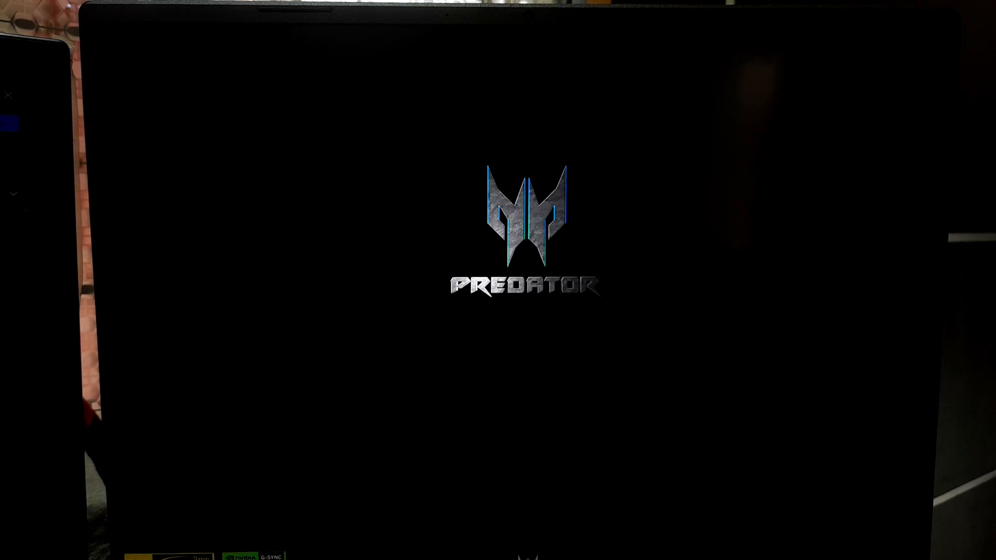